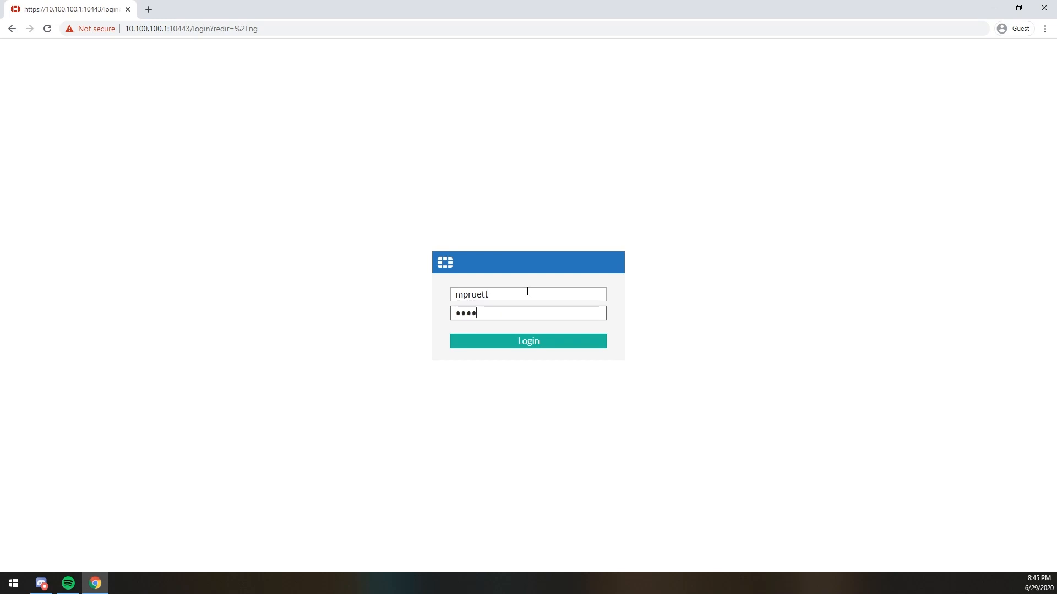
- Sign in to the FortiGate firewall and land on the Status dashboard
click(528, 342)
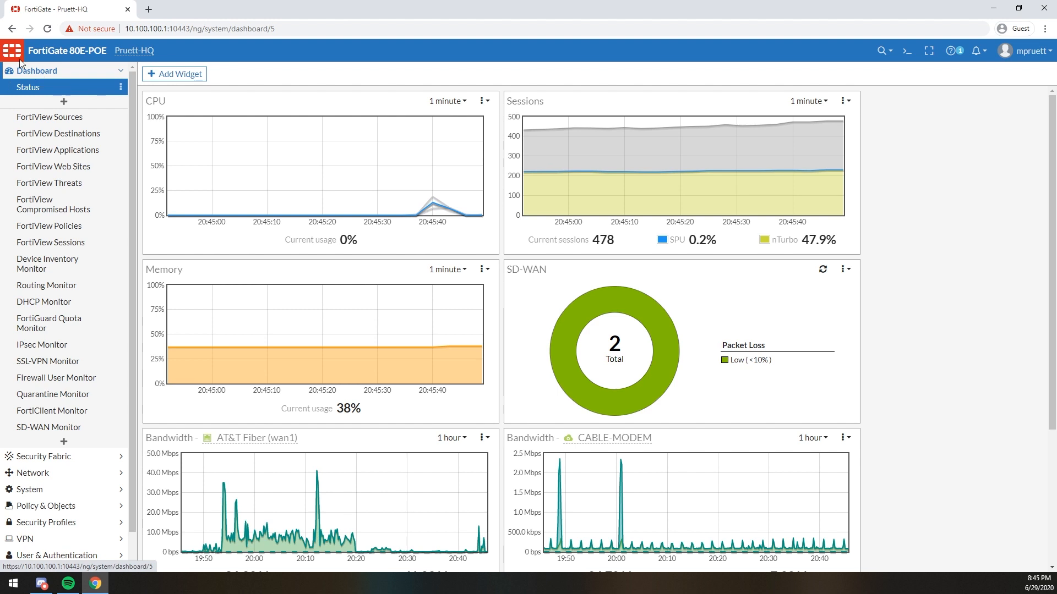
scroll(down, 3)
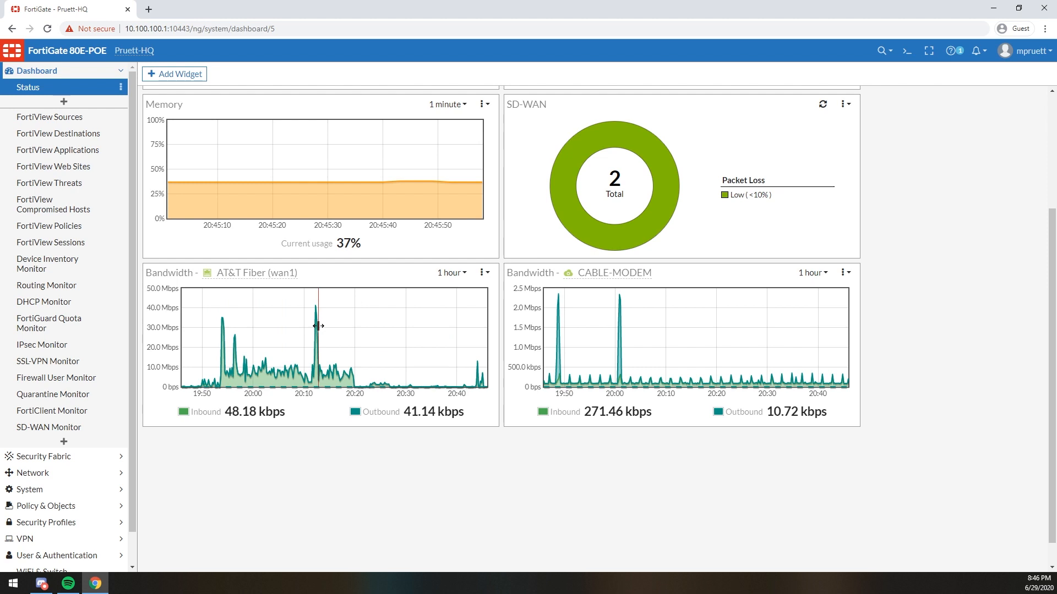
mouse_move(350, 297)
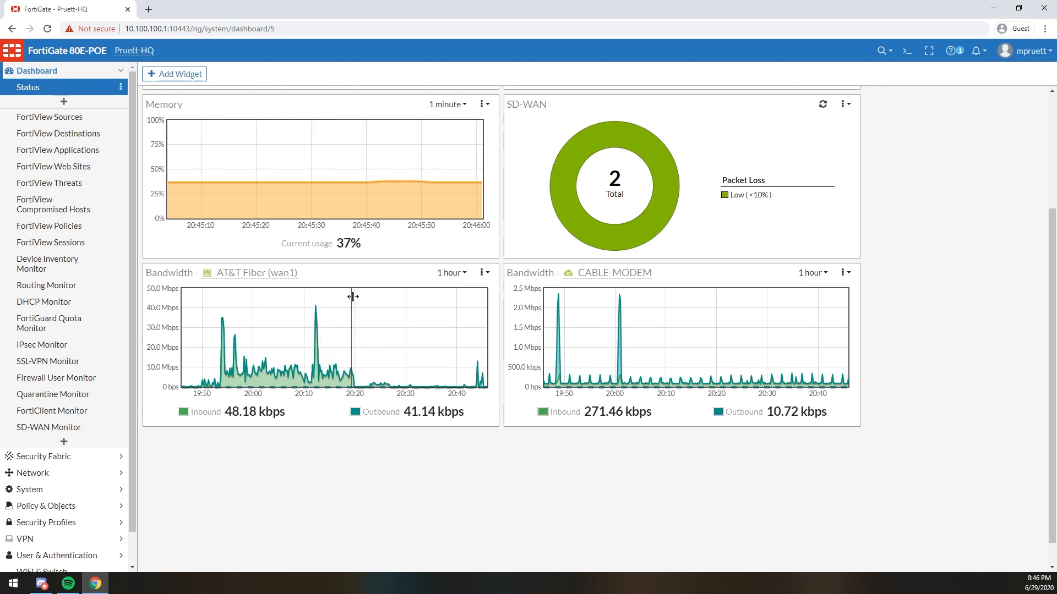
mouse_move(555, 297)
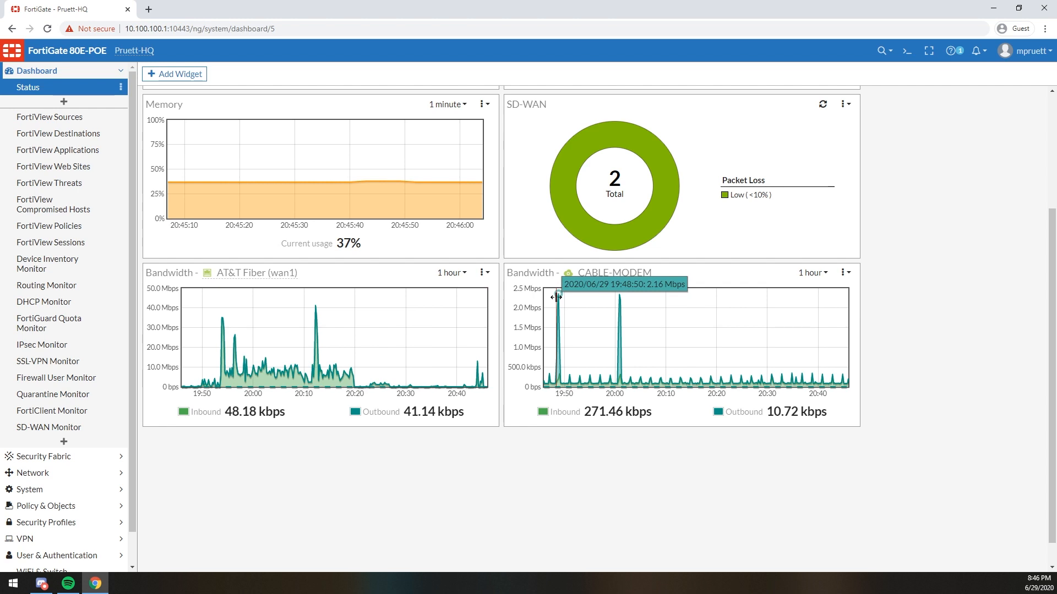
mouse_move(629, 287)
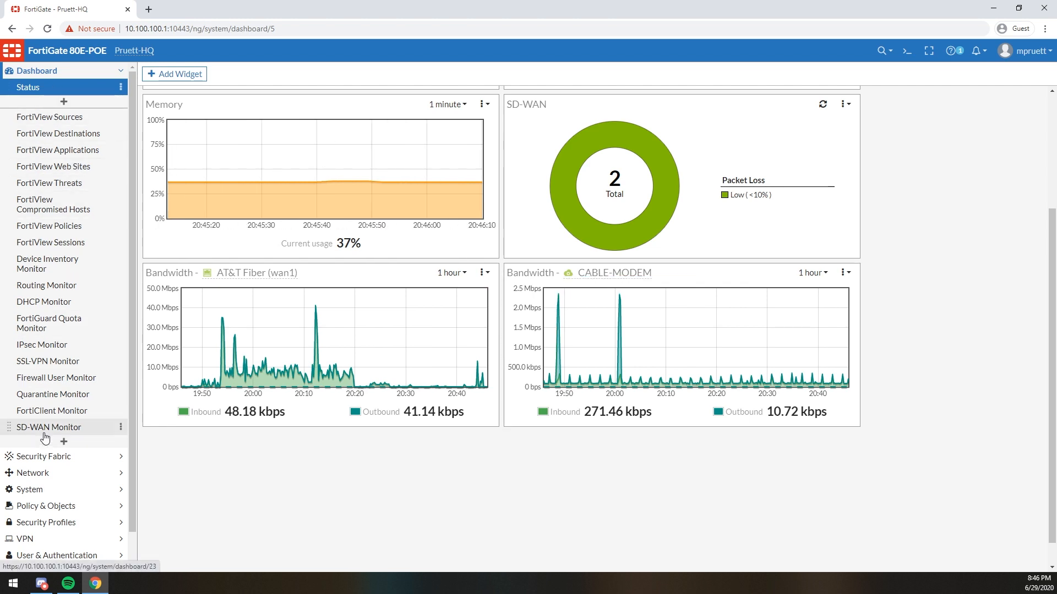
- Review the SD-WAN Monitor interface table, then move to Network > SD-WAN Zones
click(47, 428)
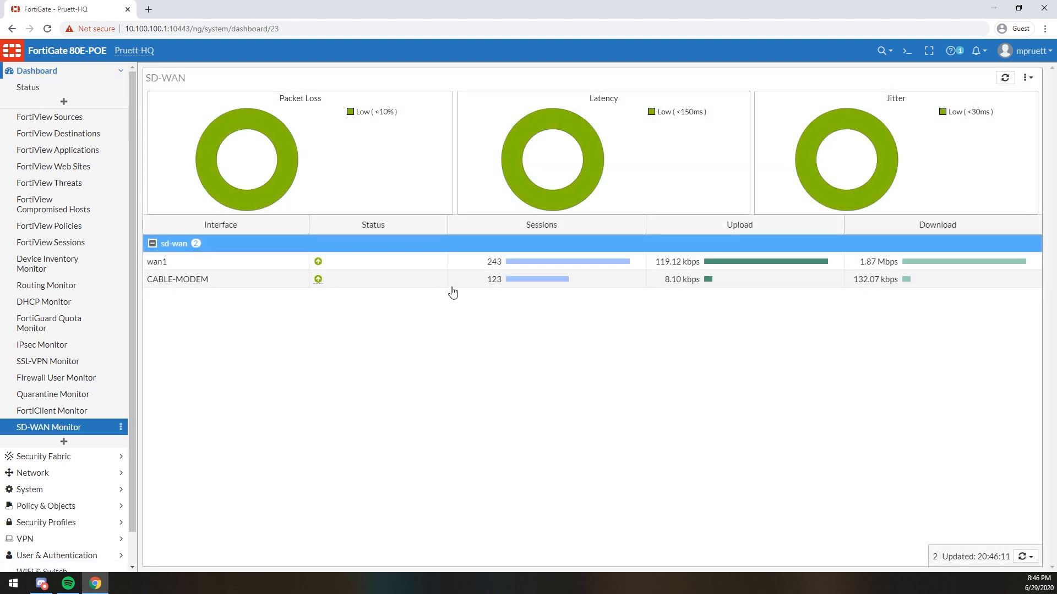
mouse_move(593, 273)
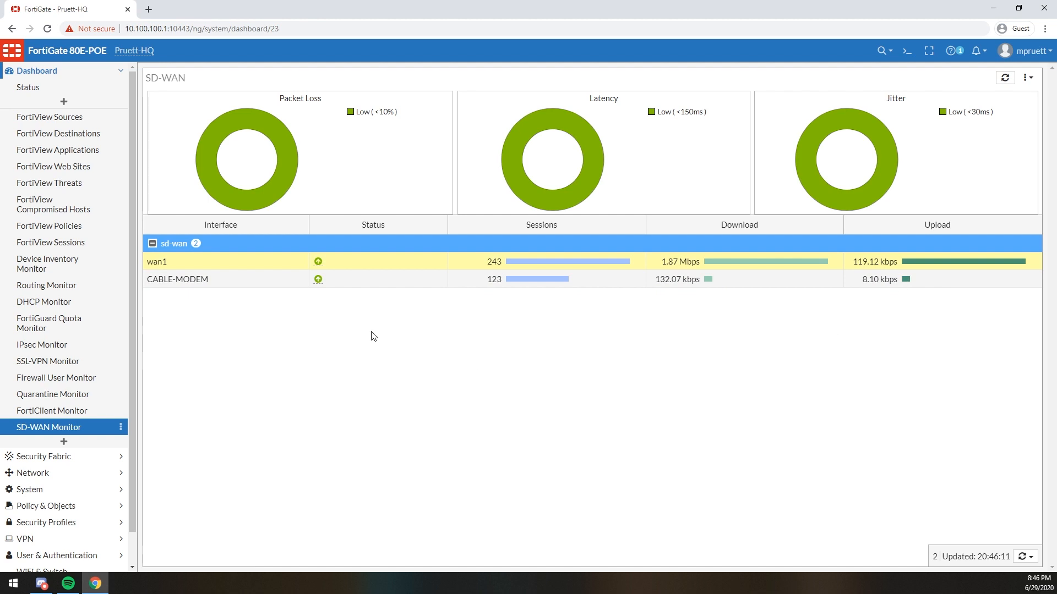
click(44, 170)
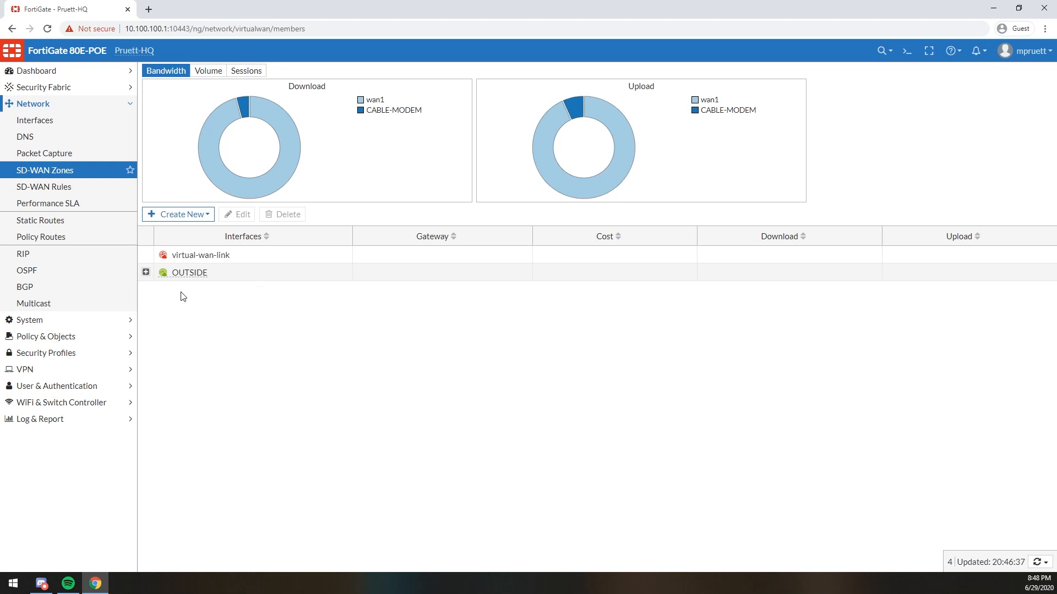
- Confirm the OUTSIDE zone holds wan1 and CABLE-MODEM, then bring up the Create New options
click(146, 272)
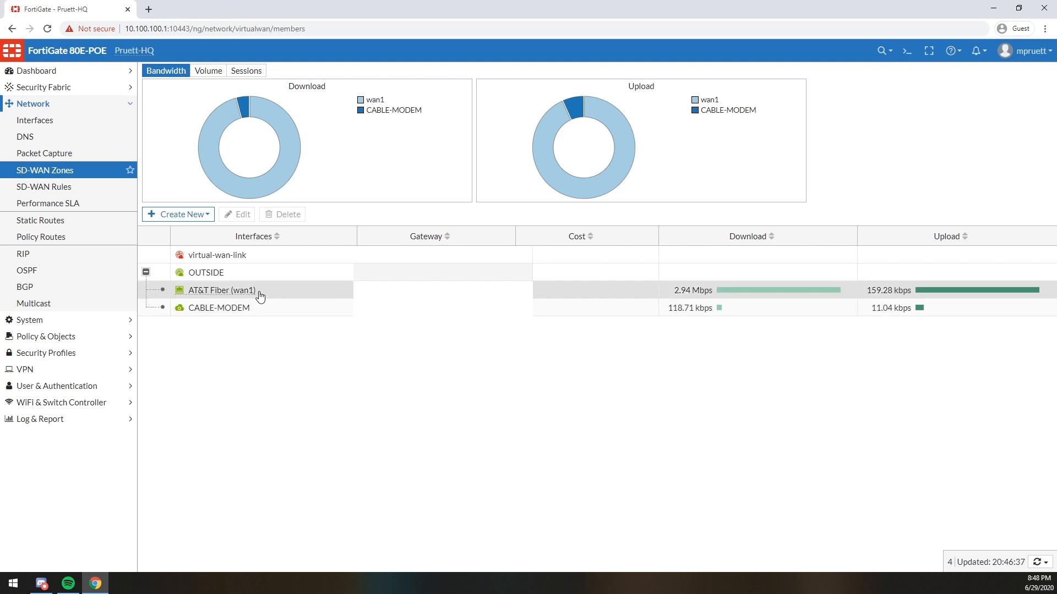
double_click(206, 271)
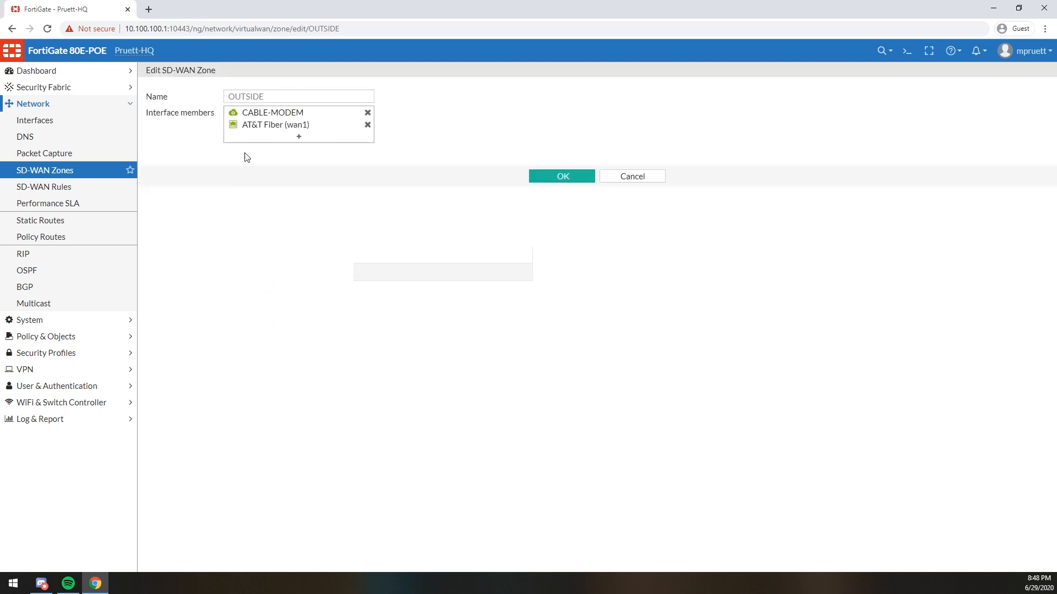
click(561, 176)
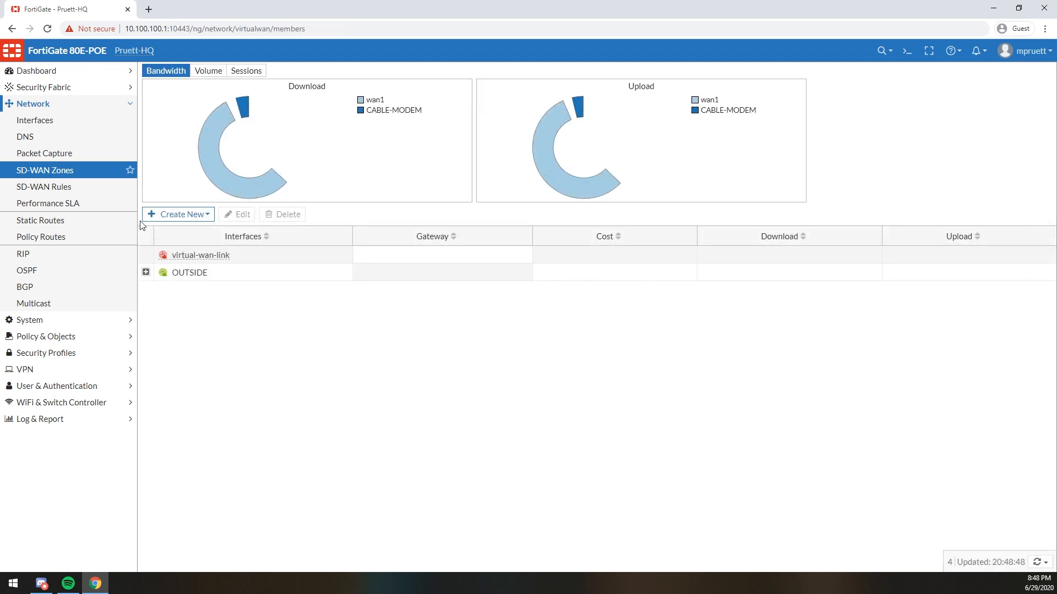
click(179, 214)
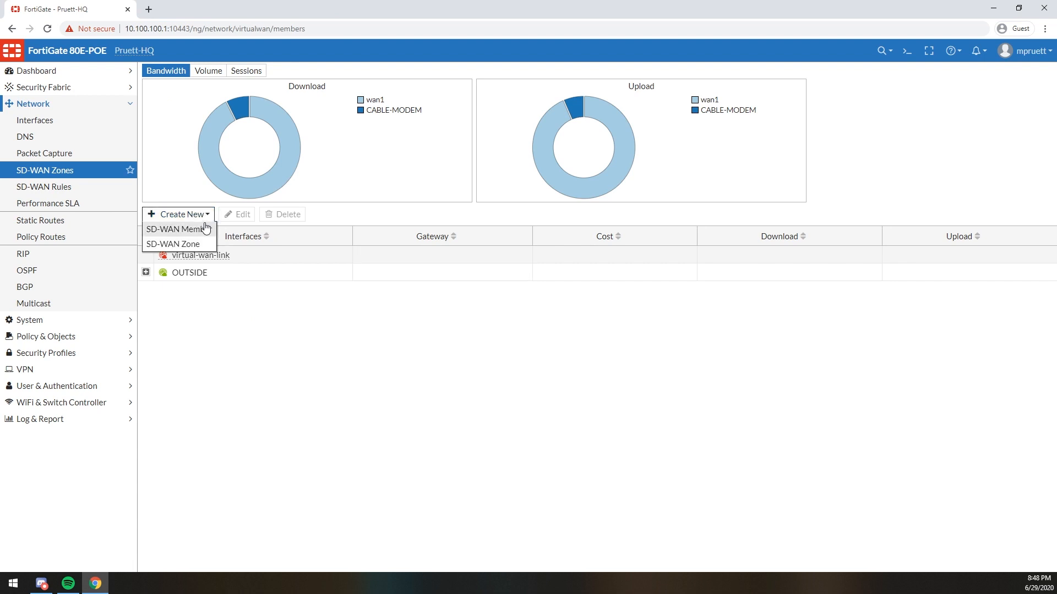
- Draft a new SD-WAN member on wan2 in virtual-wan-link, then discard it back to the zones list
click(175, 229)
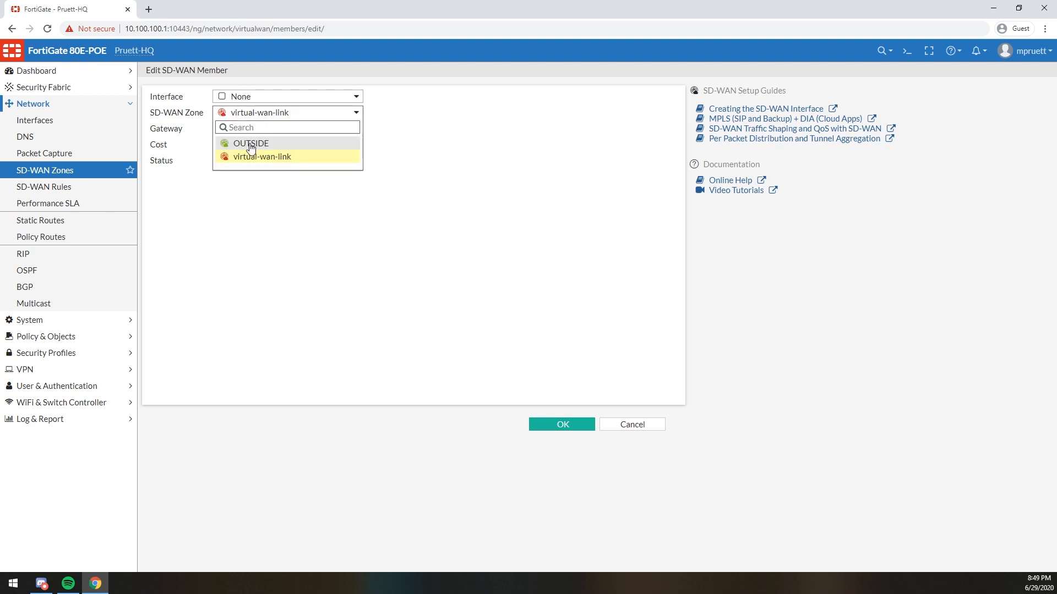
click(262, 157)
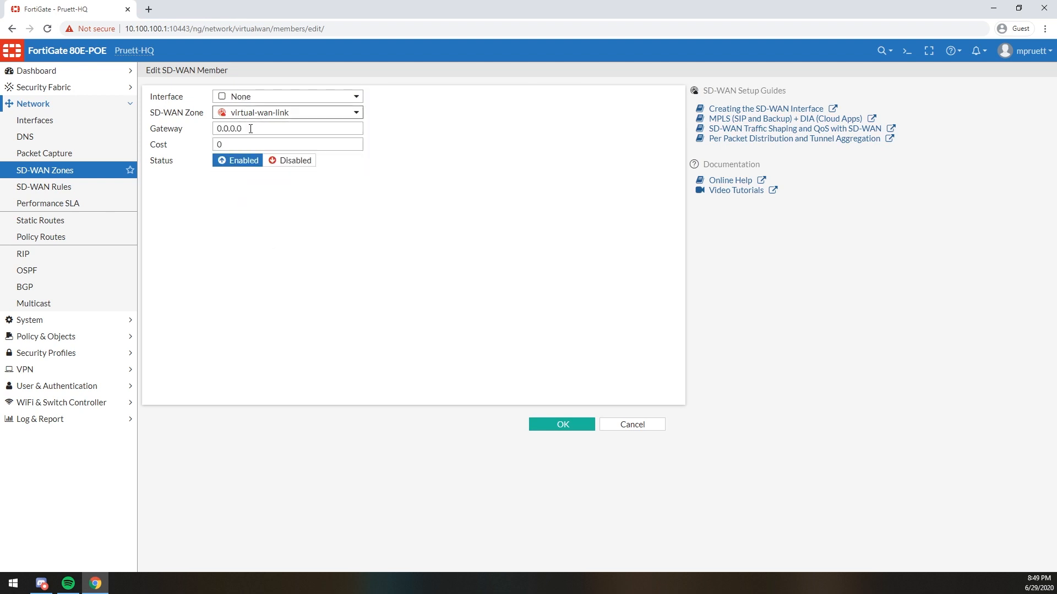
click(287, 96)
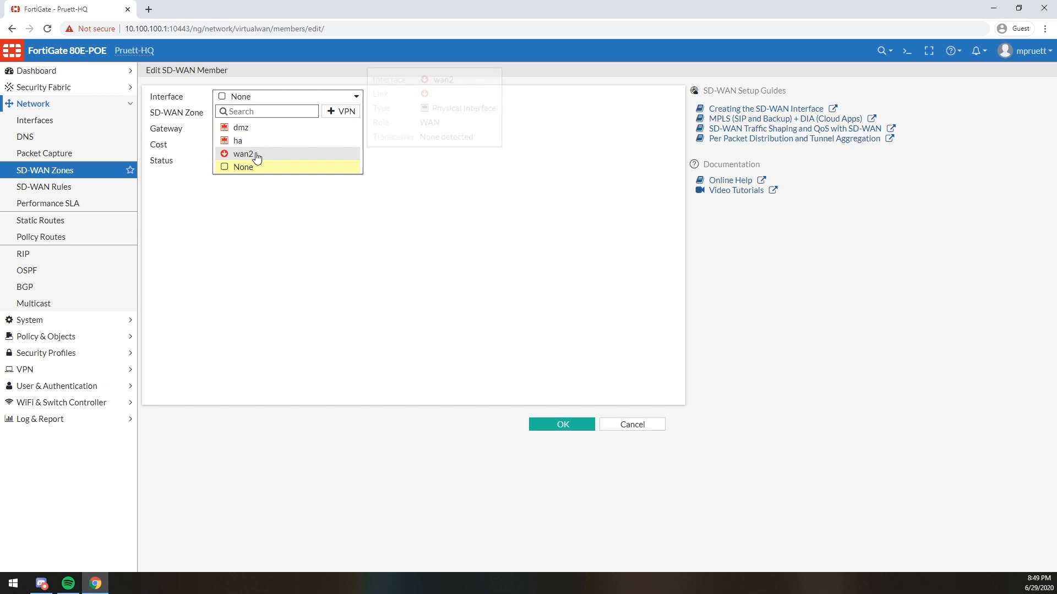
mouse_move(256, 157)
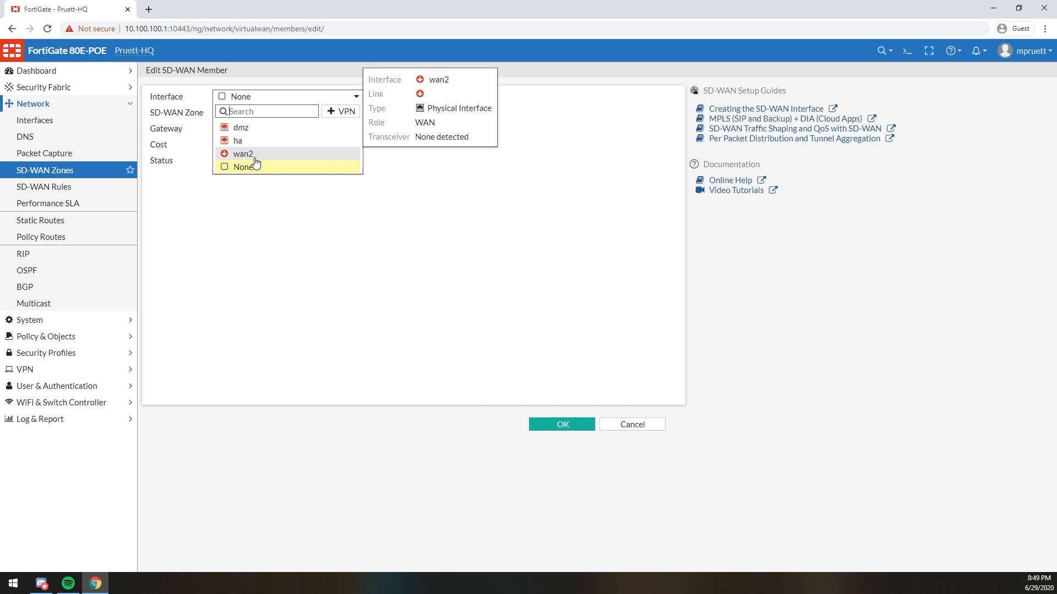
mouse_move(244, 167)
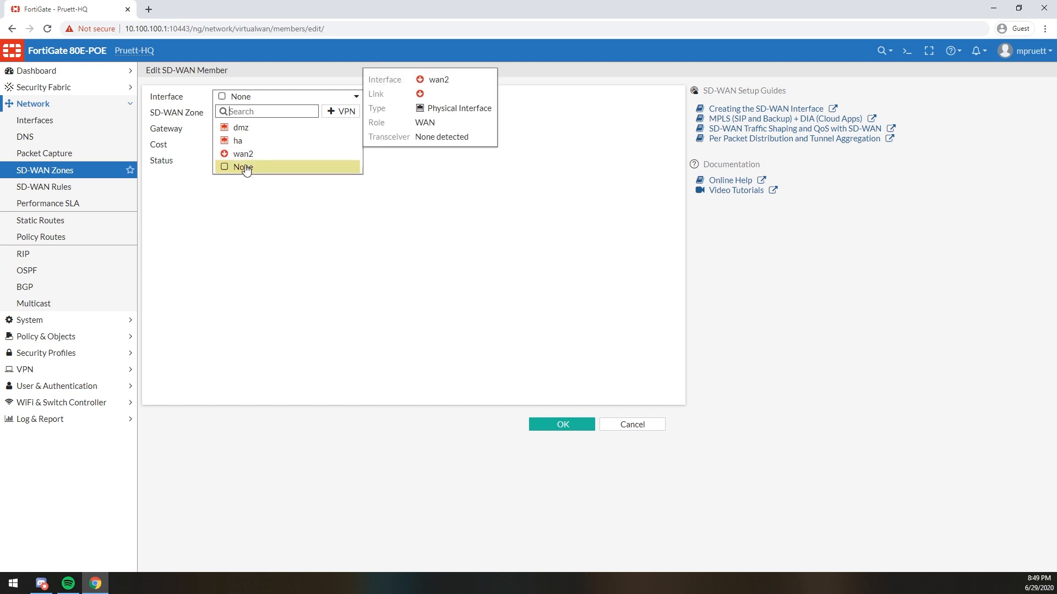
mouse_move(388, 202)
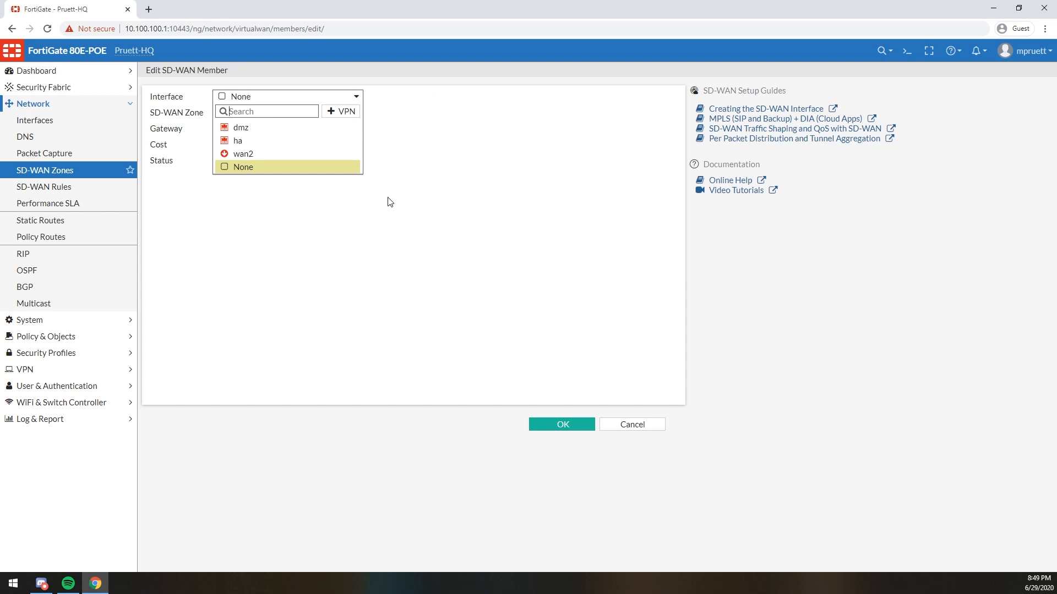
mouse_move(242, 154)
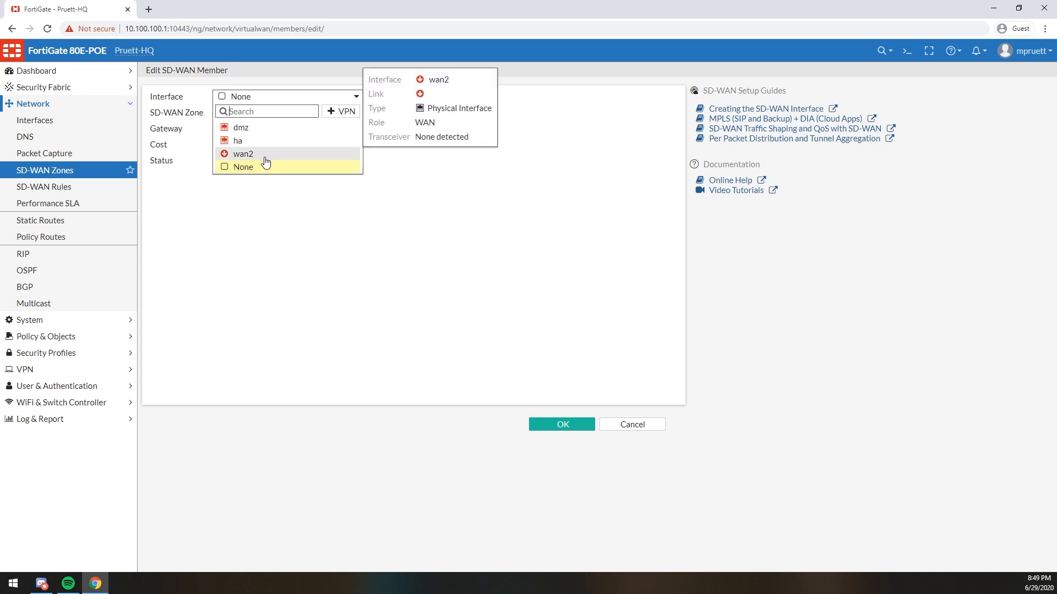
click(242, 154)
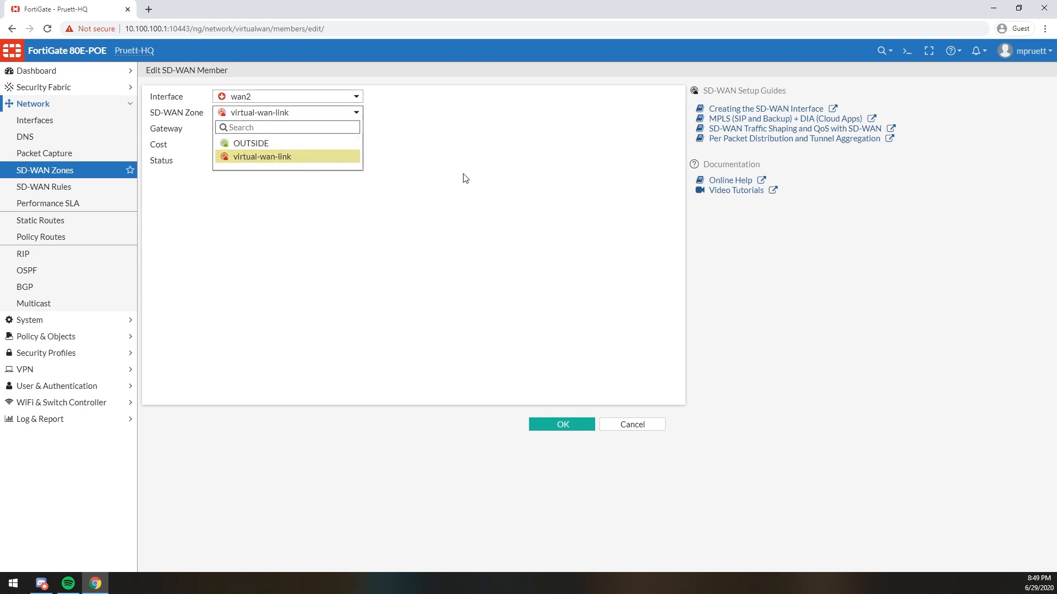
click(630, 424)
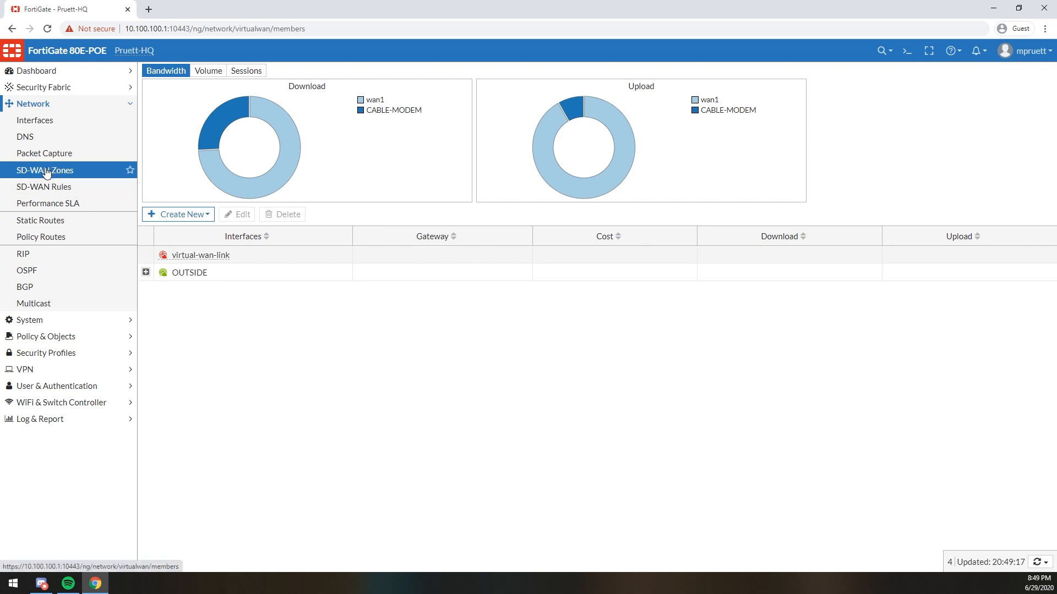
mouse_move(60, 182)
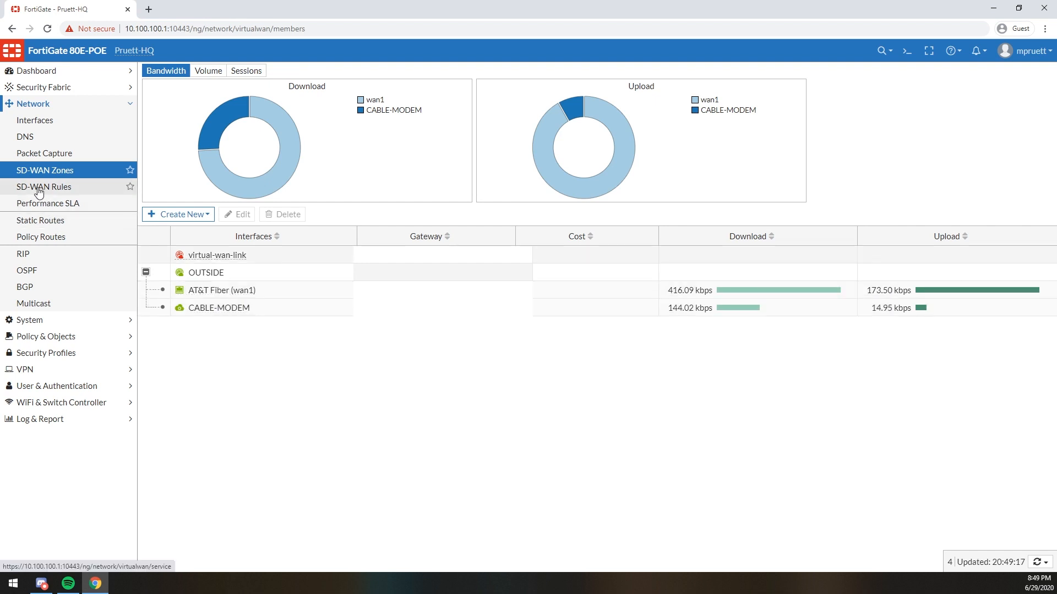
click(43, 187)
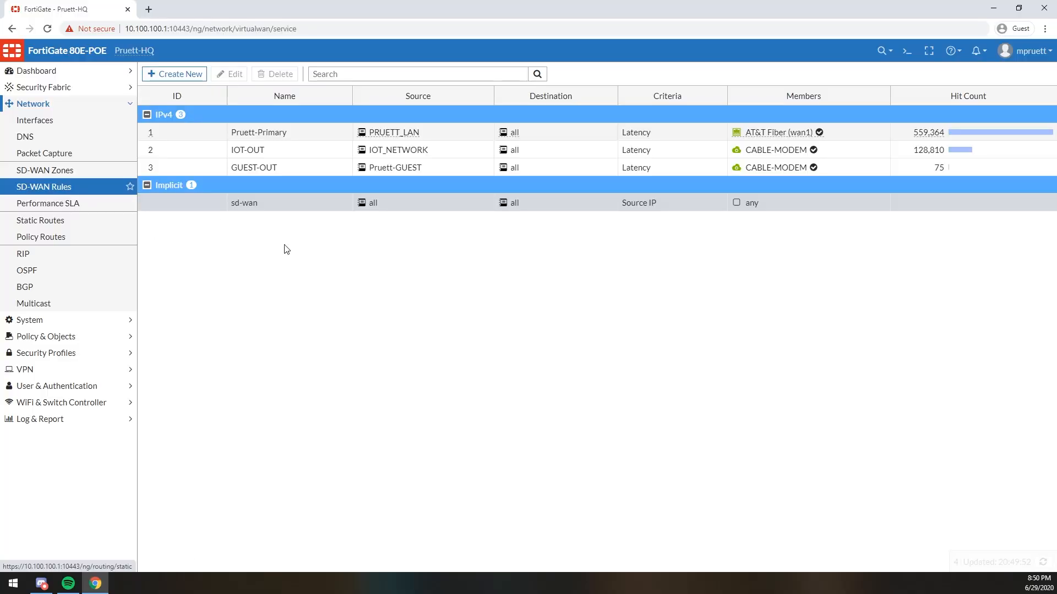
mouse_move(299, 137)
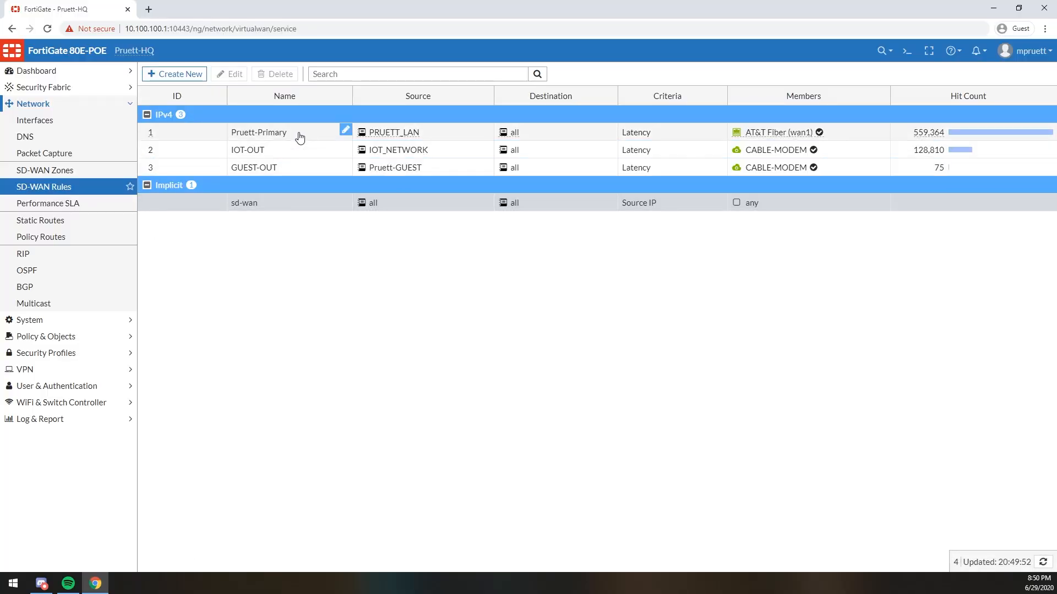
click(257, 132)
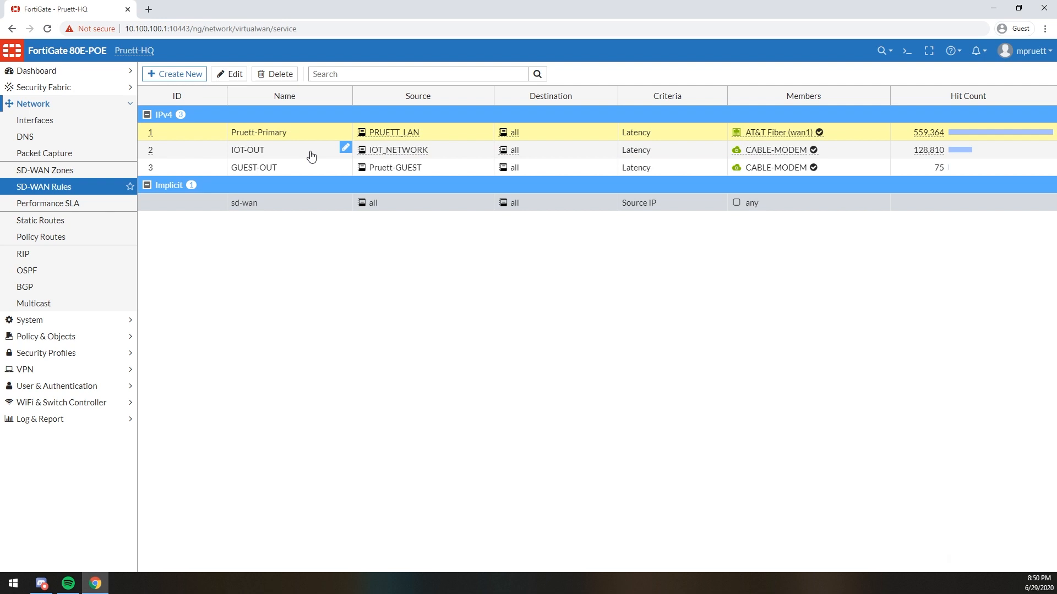
click(247, 149)
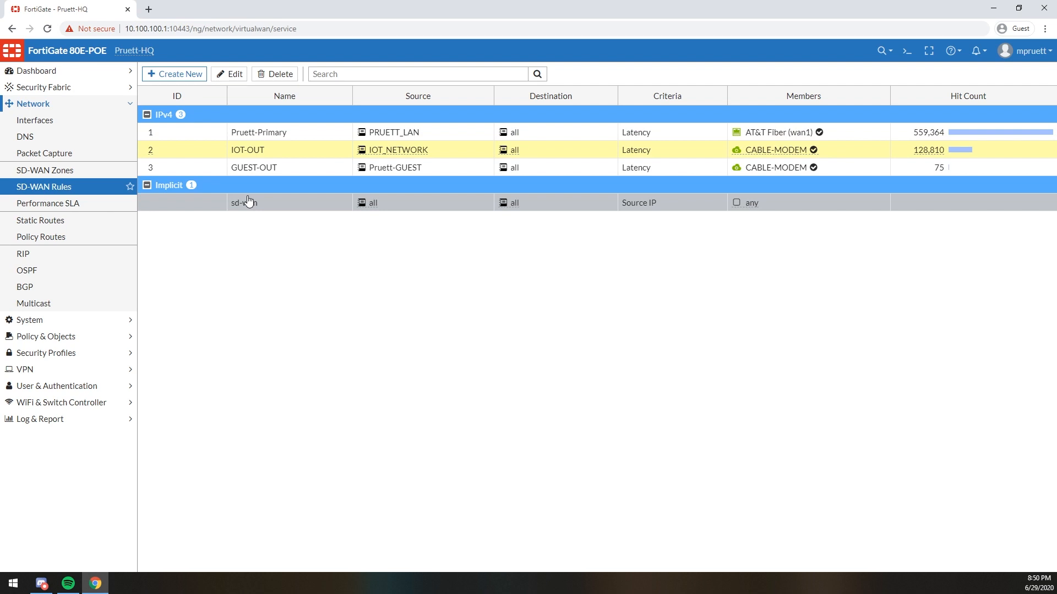
mouse_move(533, 167)
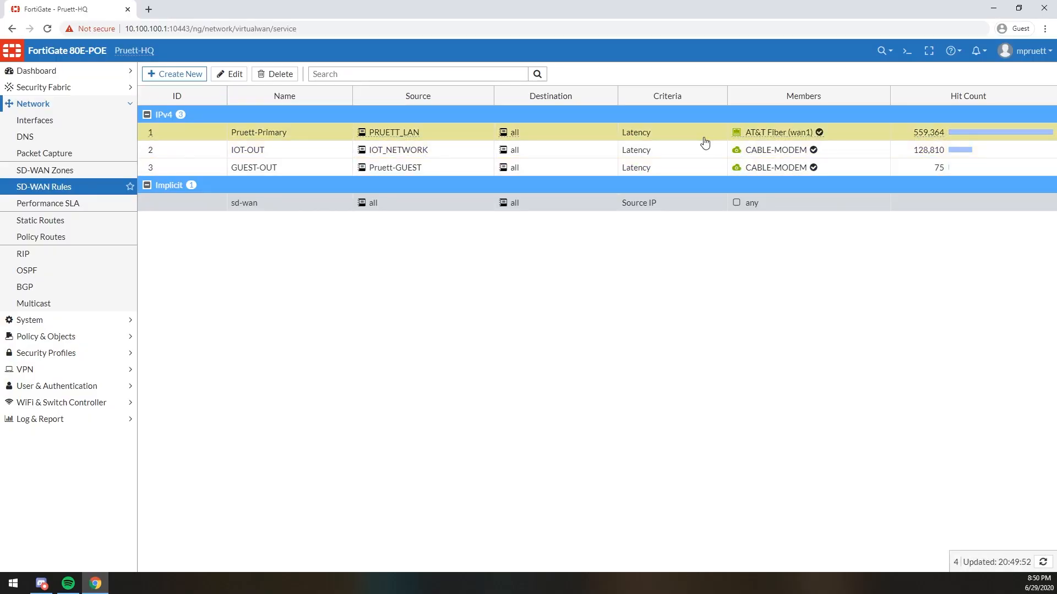
- Begin a new SD-WAN rule and browse the available source addresses and user groups without selecting any
click(173, 74)
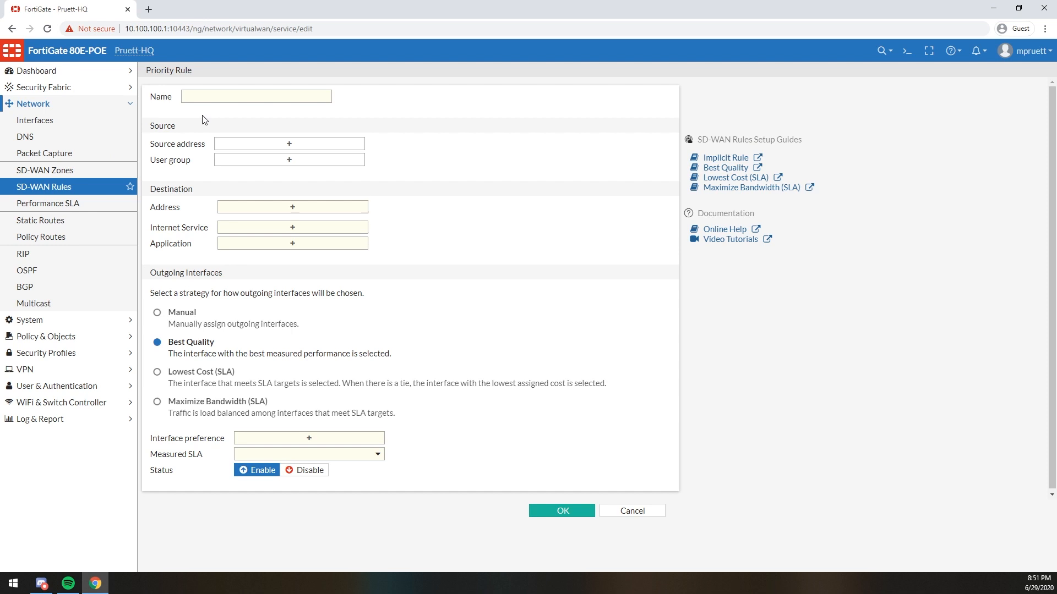
click(256, 96)
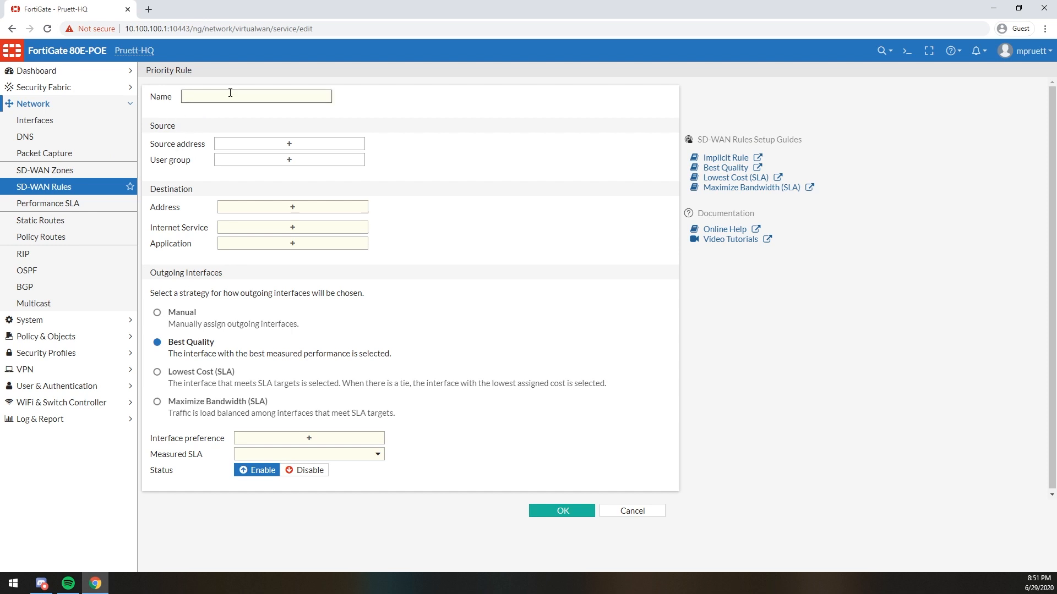
click(562, 509)
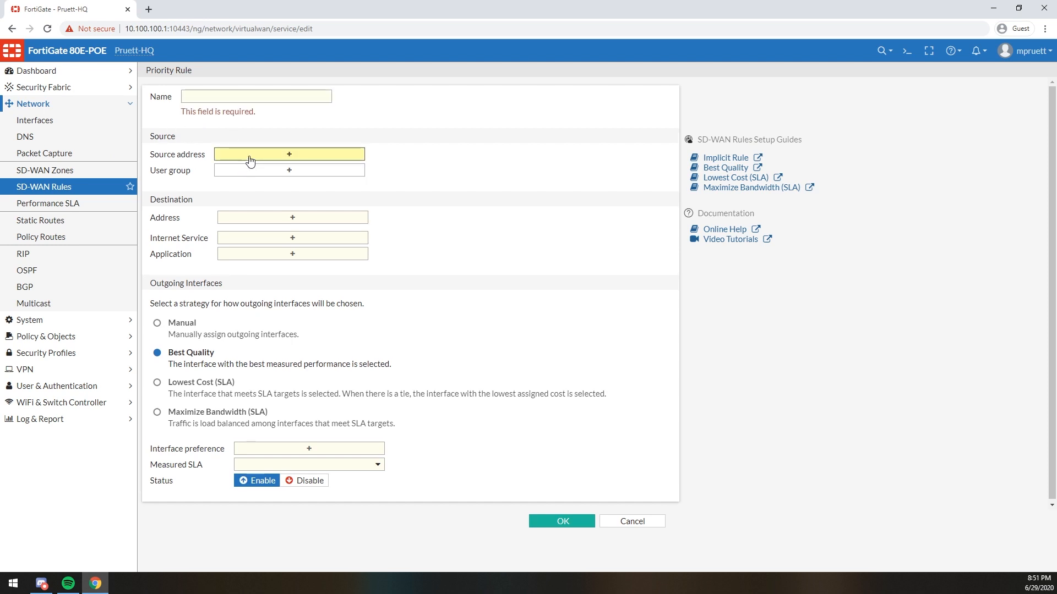
click(288, 154)
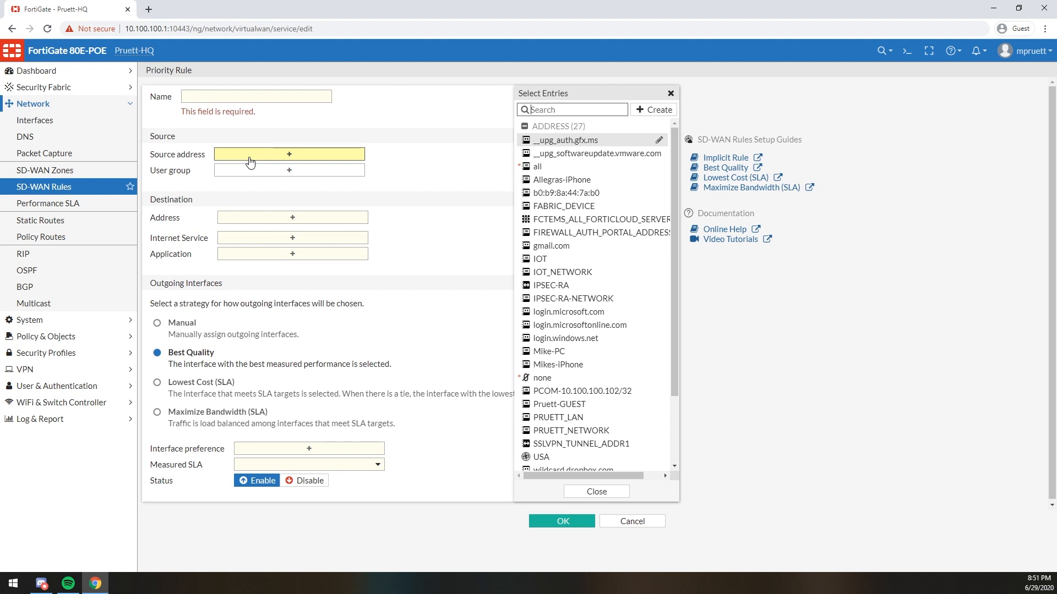
click(289, 170)
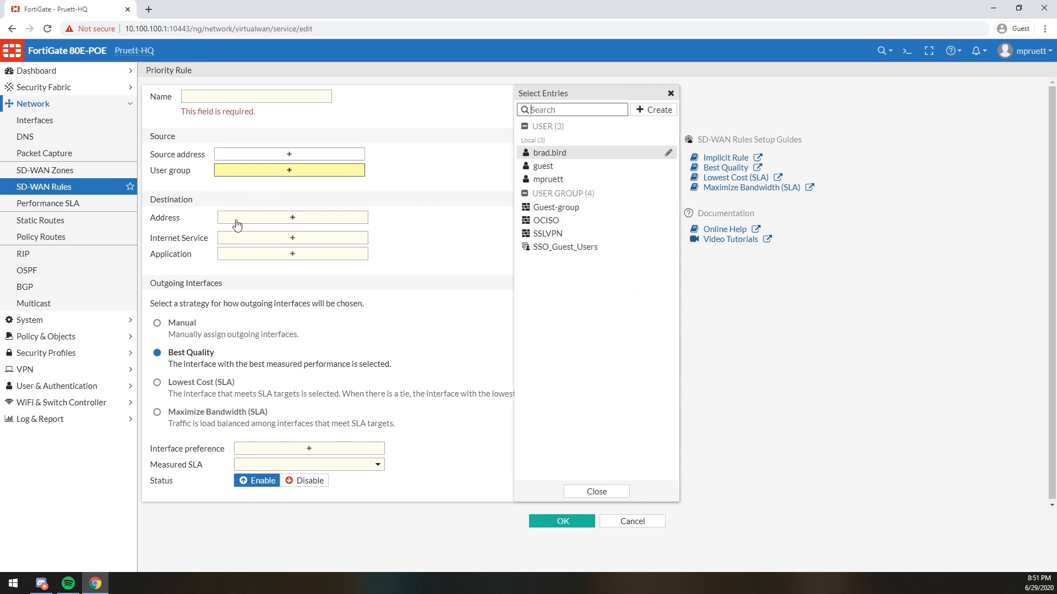
click(292, 217)
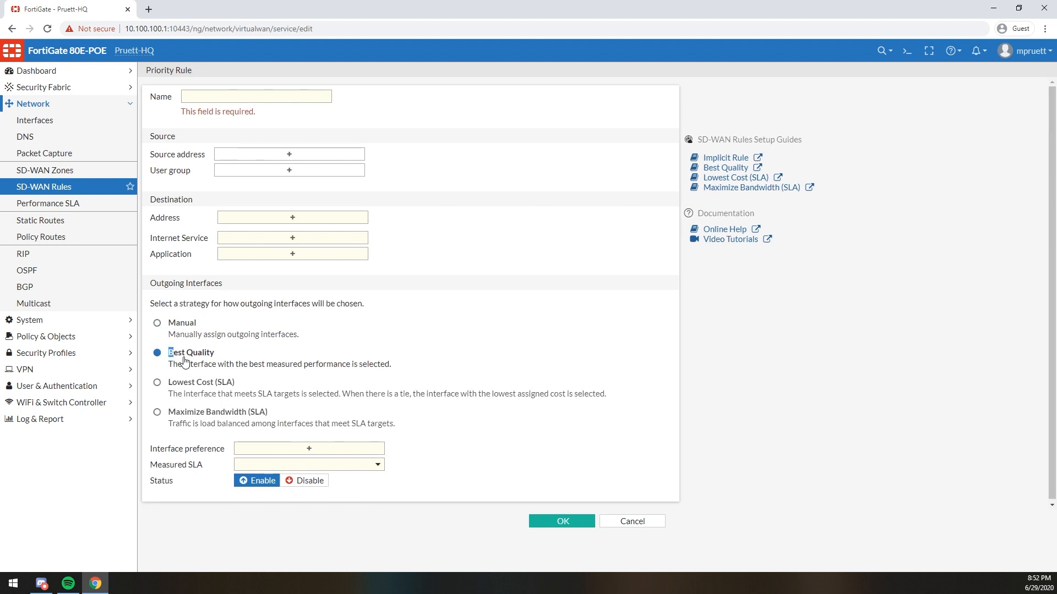
- Switch the rule to Maximize Bandwidth (SLA), review interface and SLA target choices, then abandon the rule
click(158, 412)
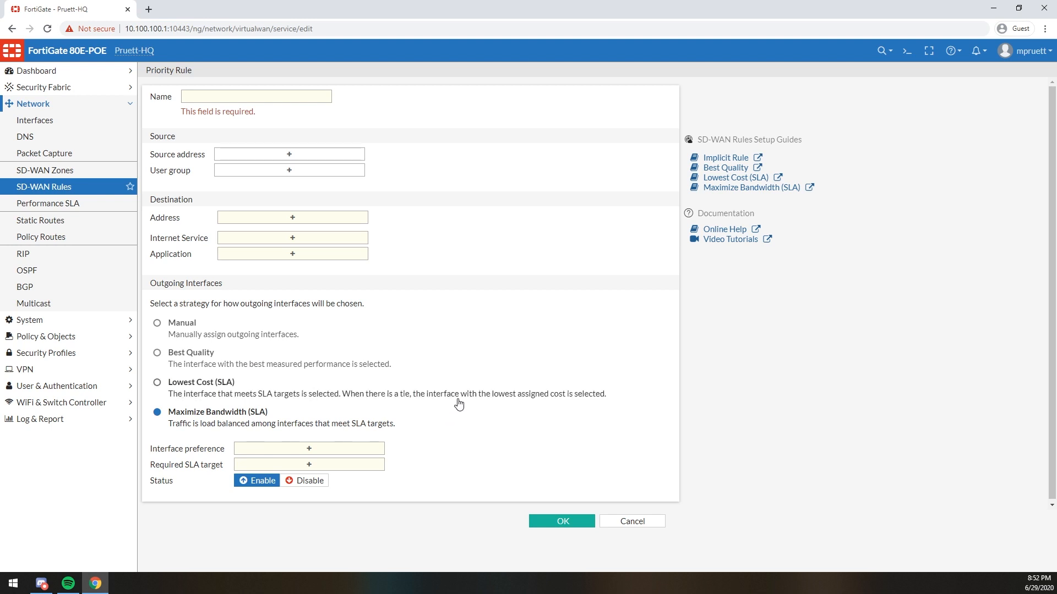
click(309, 449)
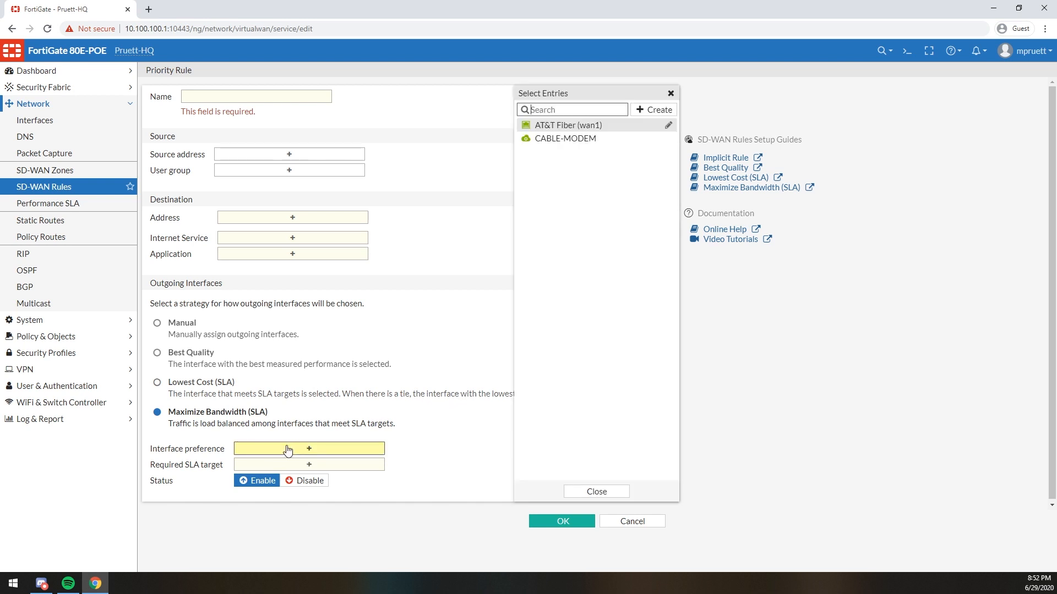
mouse_move(250, 453)
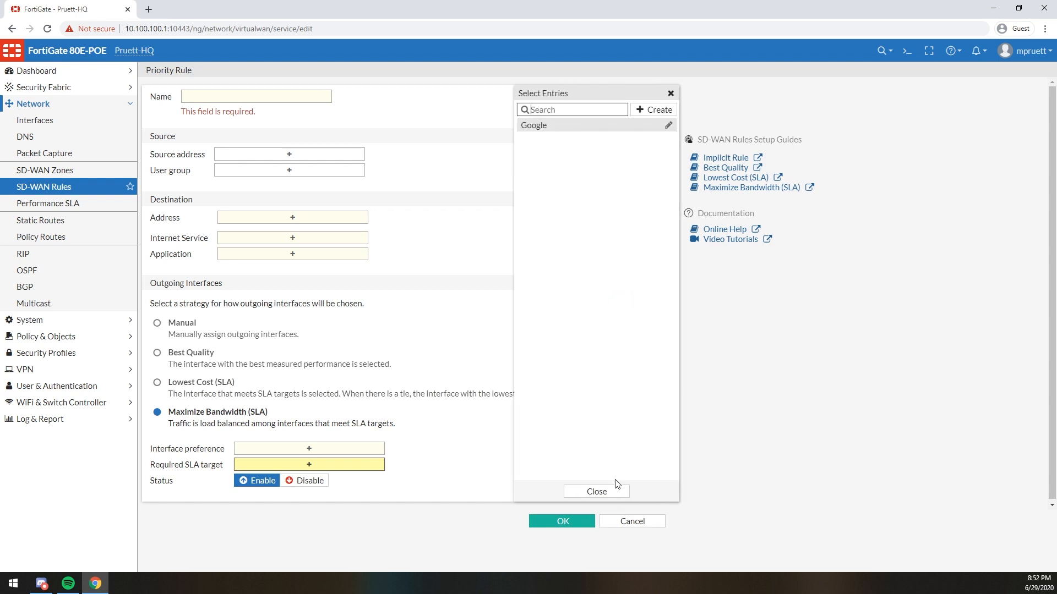
click(631, 521)
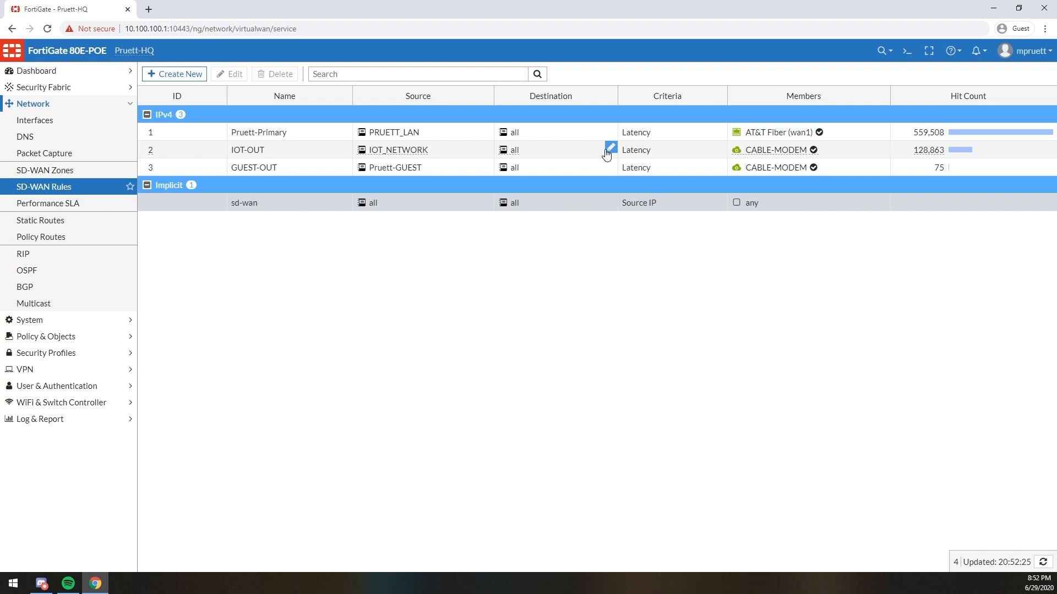
mouse_move(600, 193)
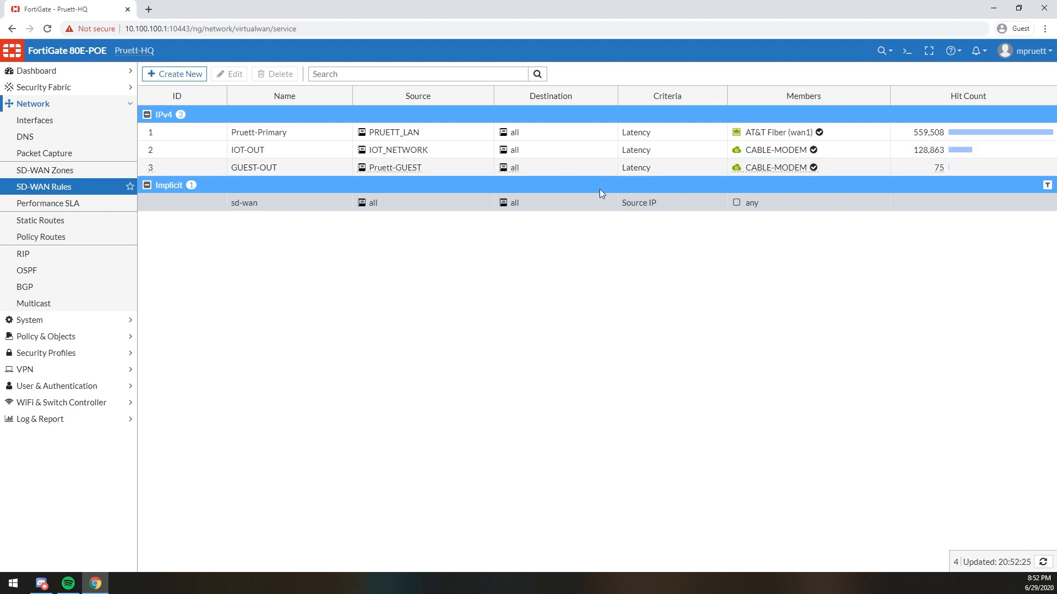
click(47, 203)
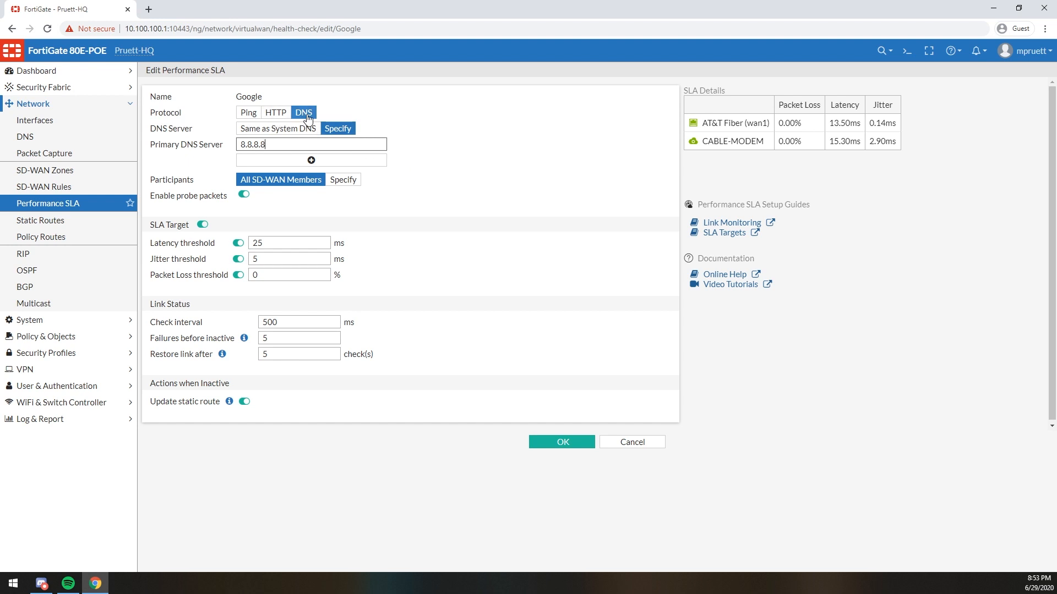
mouse_move(418, 147)
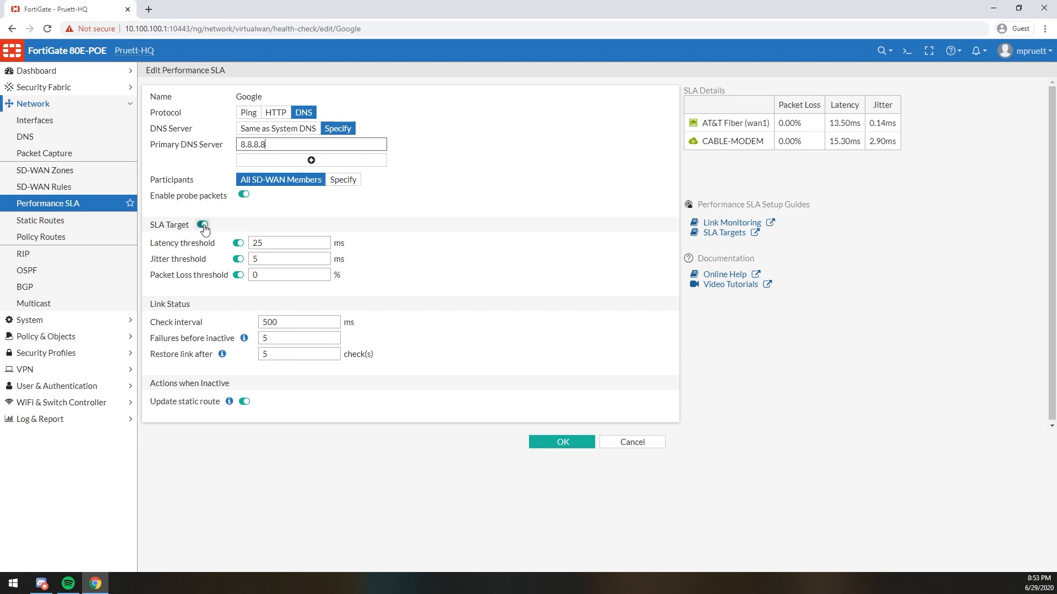
- Edit the Google performance SLA and review its DNS probes to 8.8.8.8 and SLA target thresholds
click(203, 224)
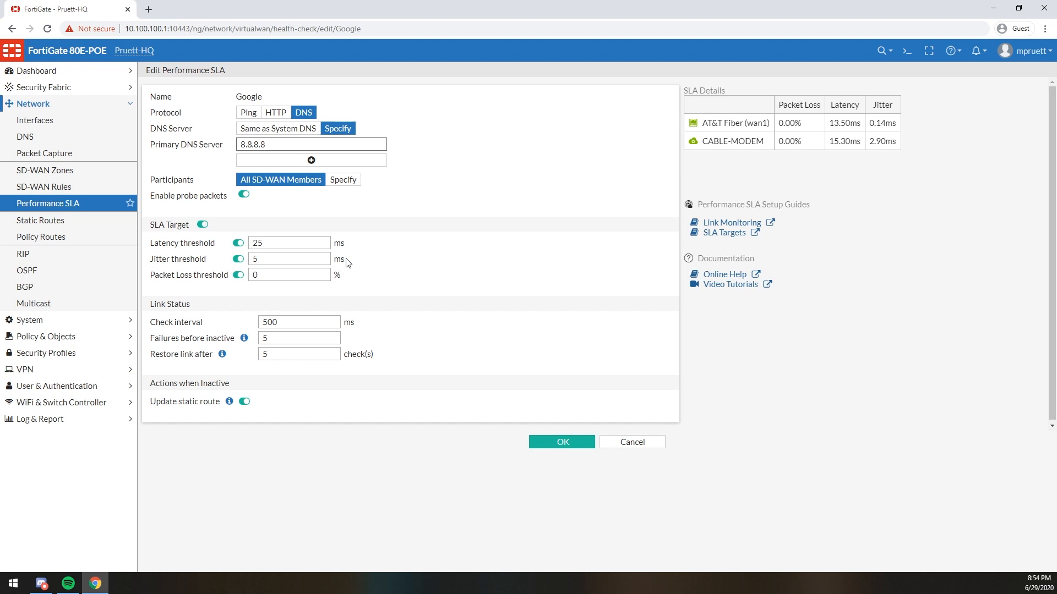
click(311, 143)
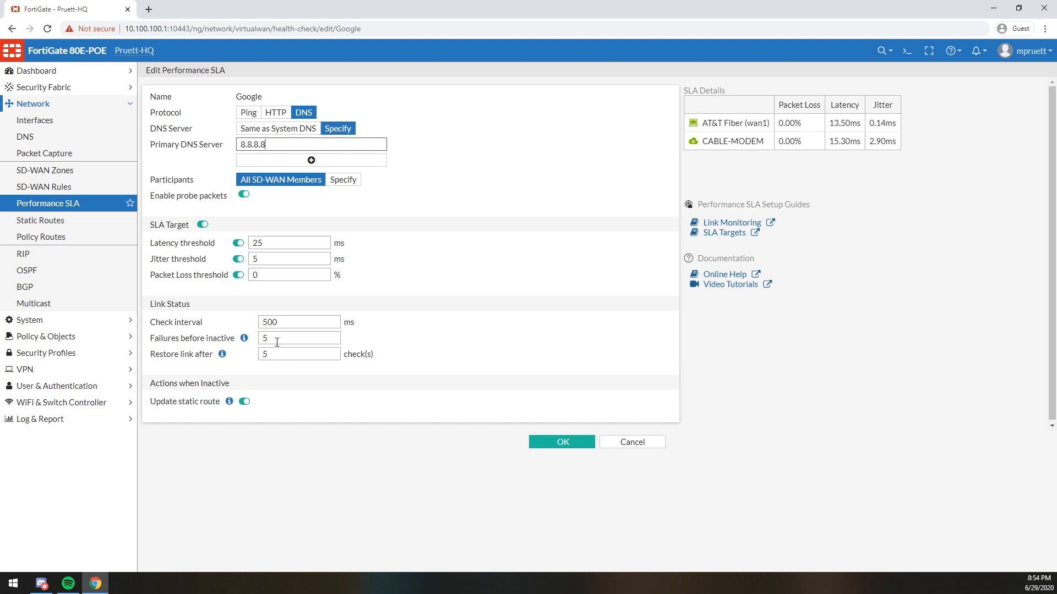
click(298, 321)
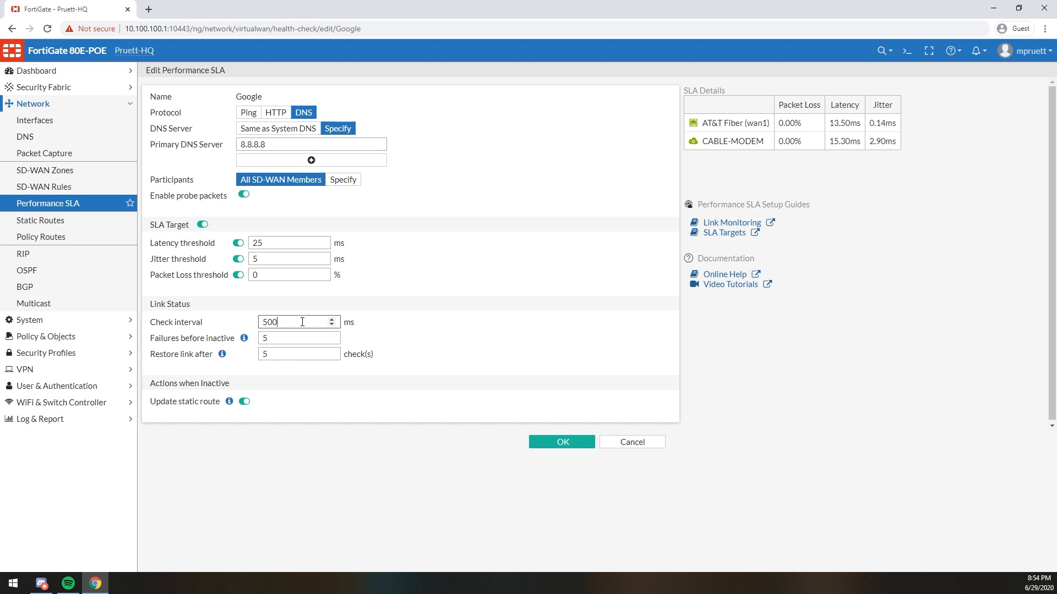
click(299, 338)
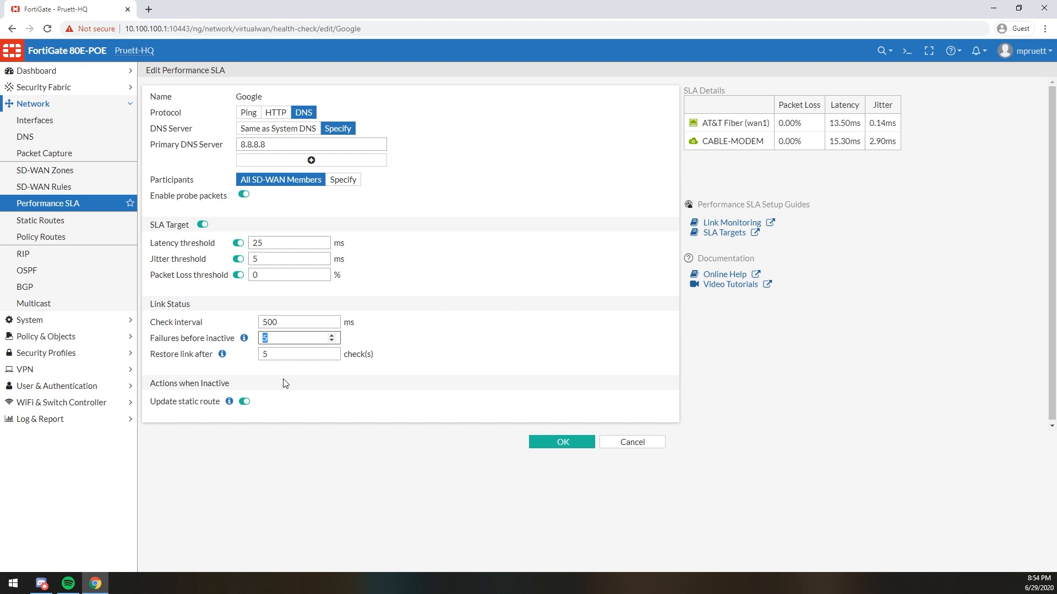
click(296, 354)
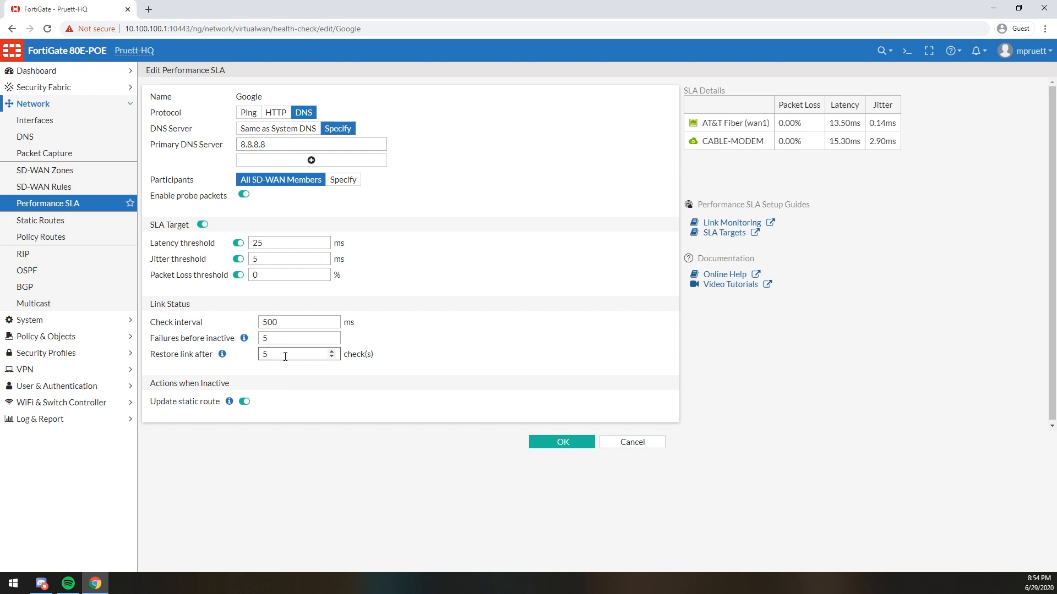
click(296, 353)
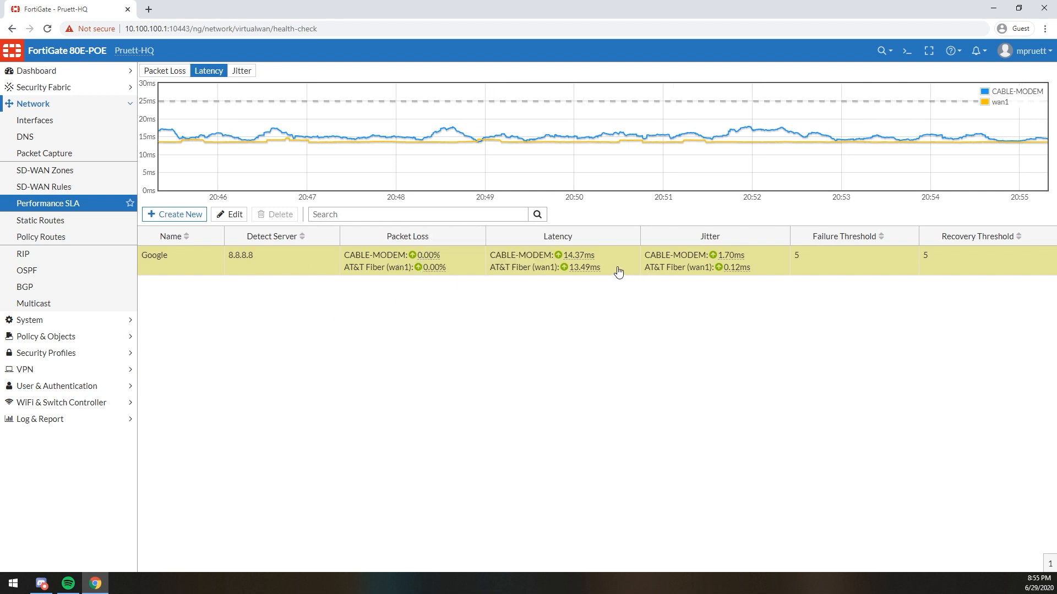
mouse_move(597, 254)
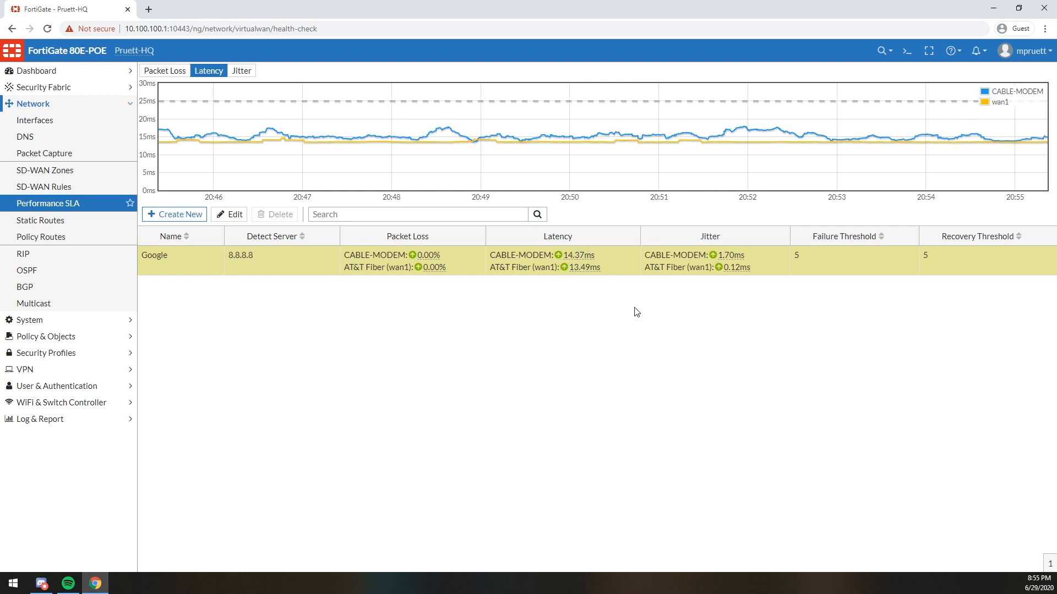
mouse_move(756, 269)
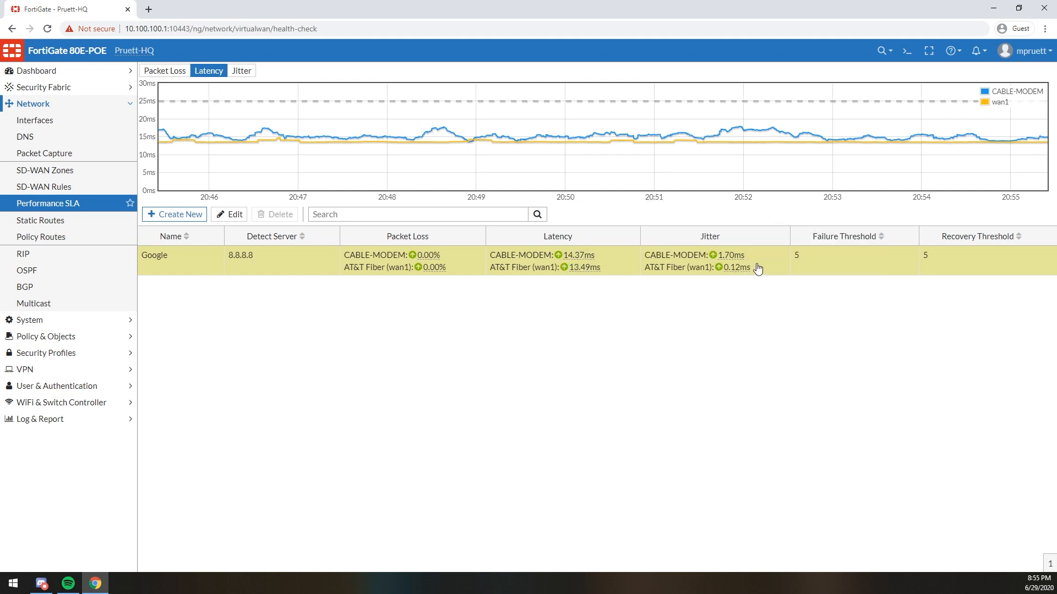
mouse_move(802, 326)
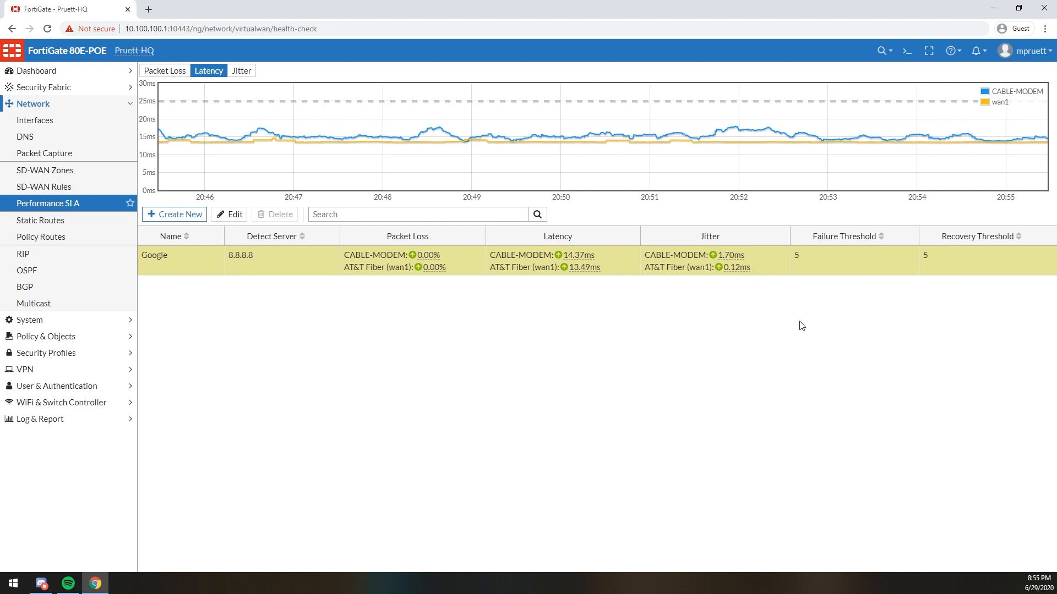
mouse_move(411, 150)
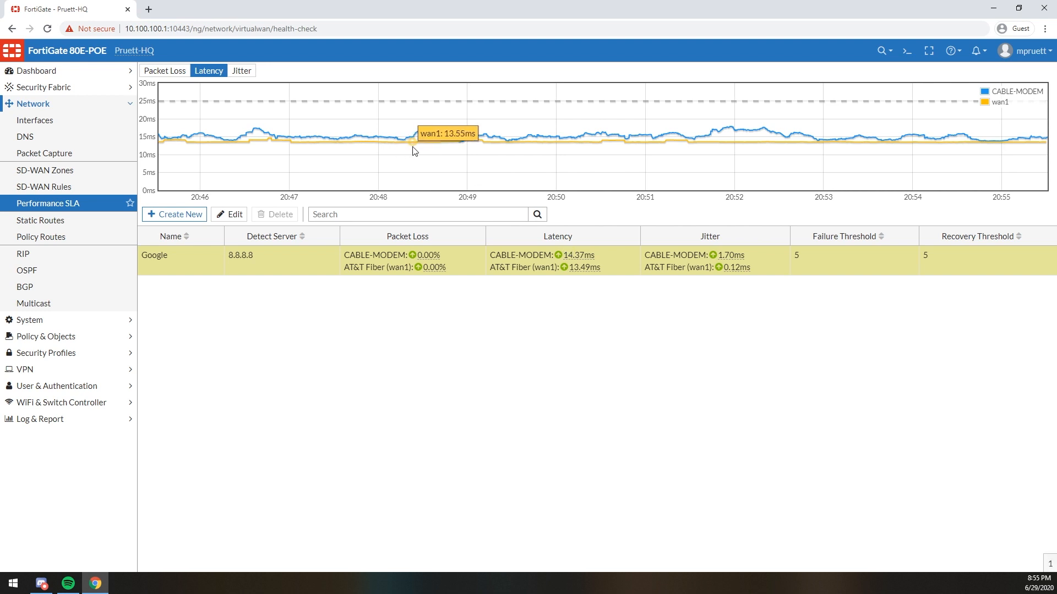
mouse_move(563, 152)
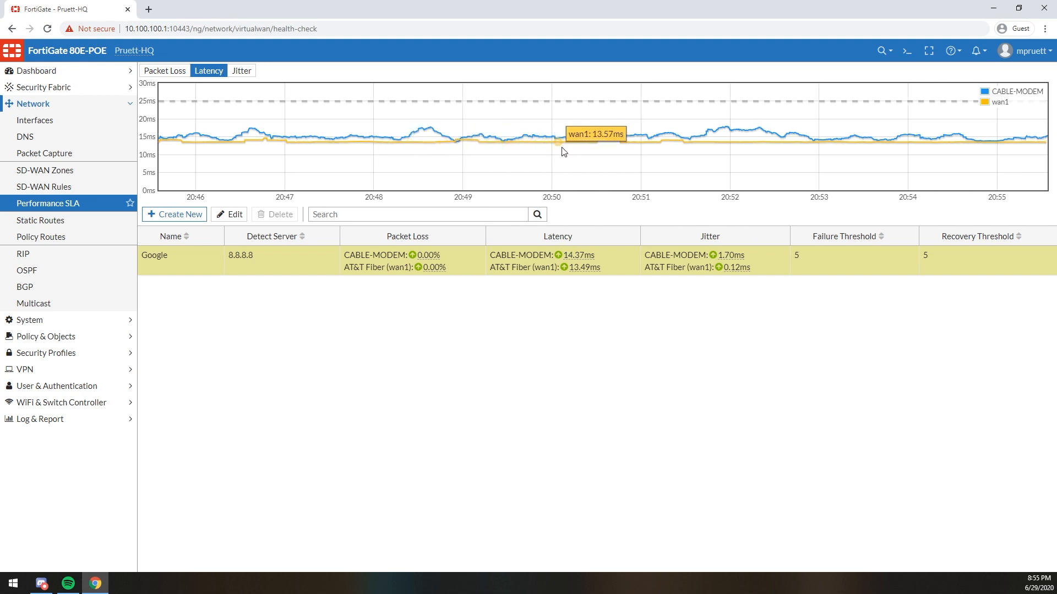
mouse_move(734, 149)
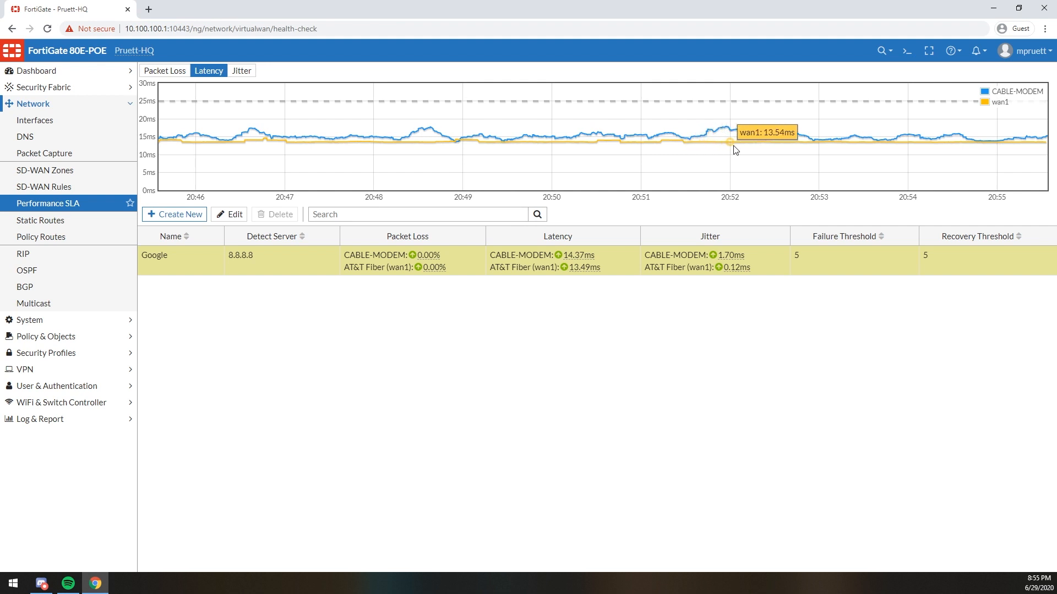
mouse_move(849, 148)
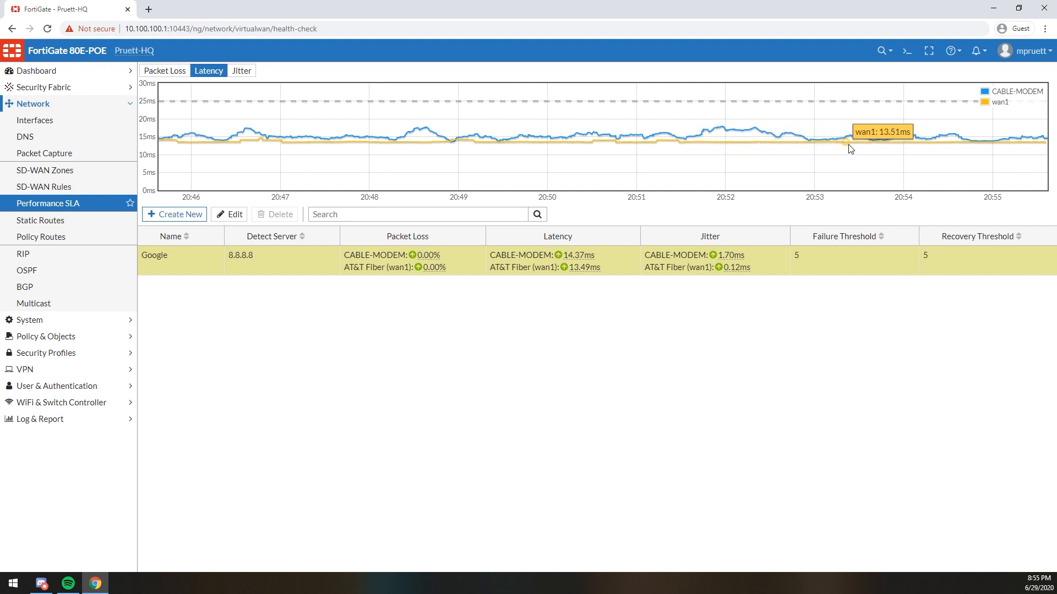
mouse_move(690, 137)
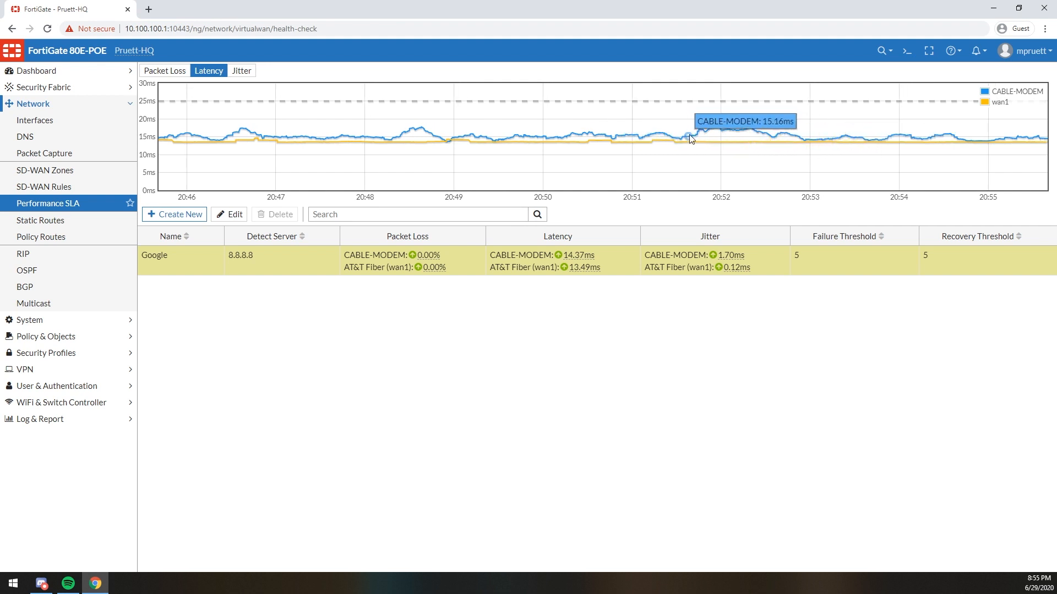
mouse_move(838, 140)
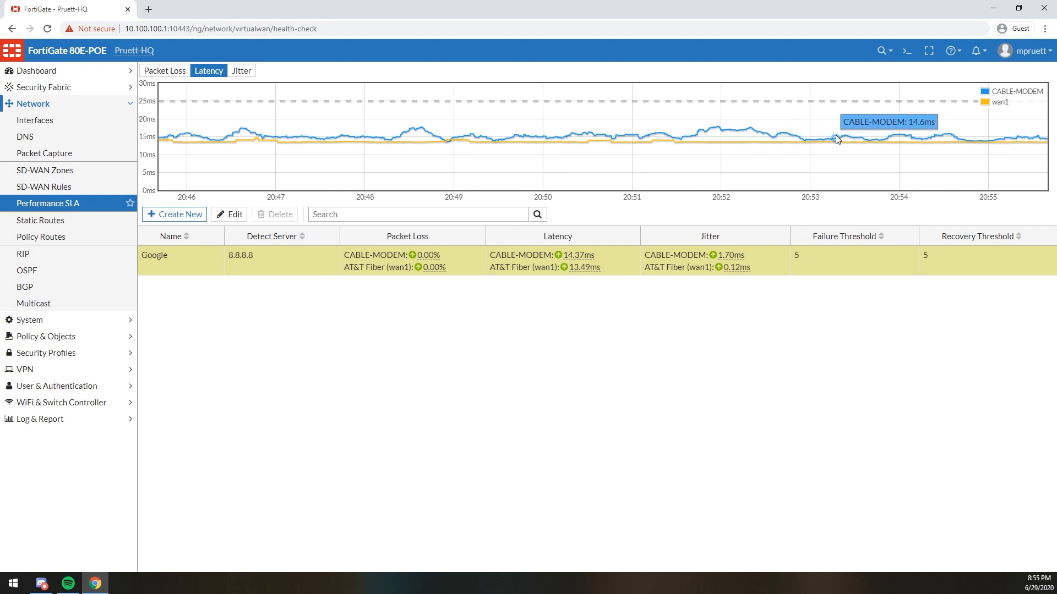
mouse_move(835, 131)
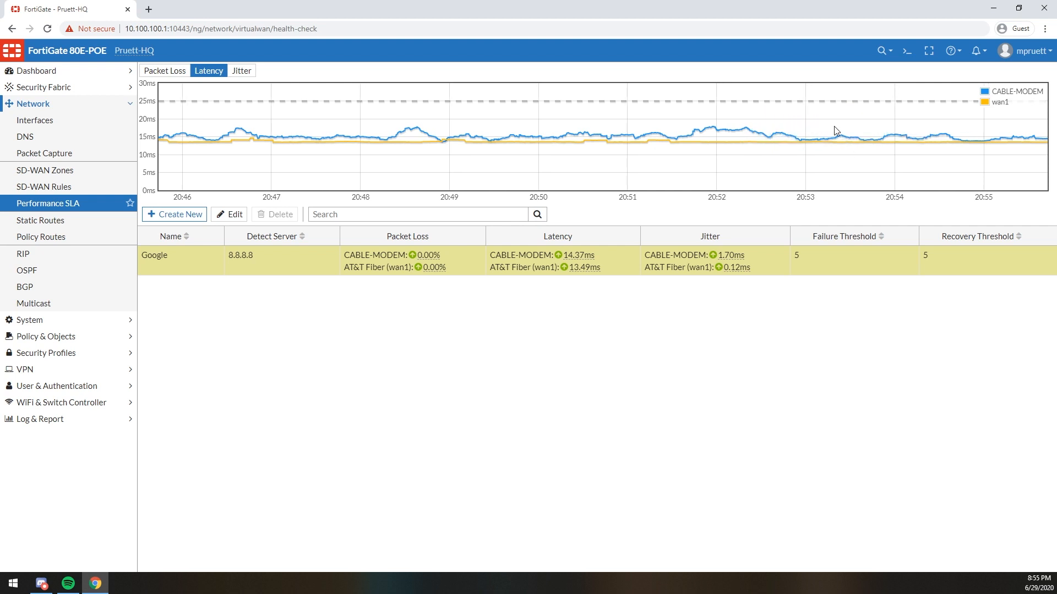
click(32, 103)
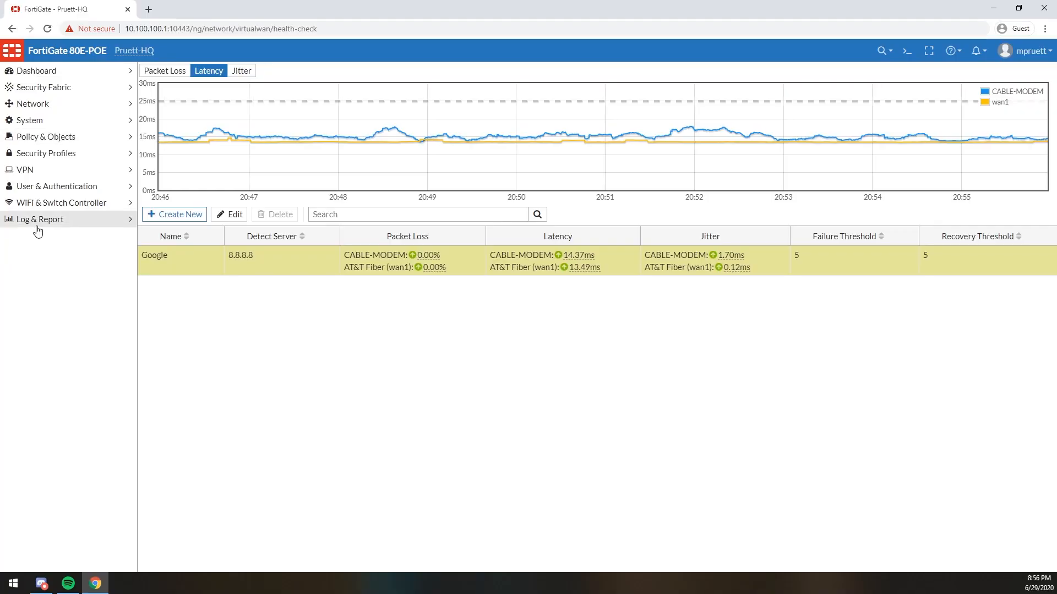
- Filter the event log to SD-WAN Events showing in-SLA and out-of-SLA changes
click(39, 219)
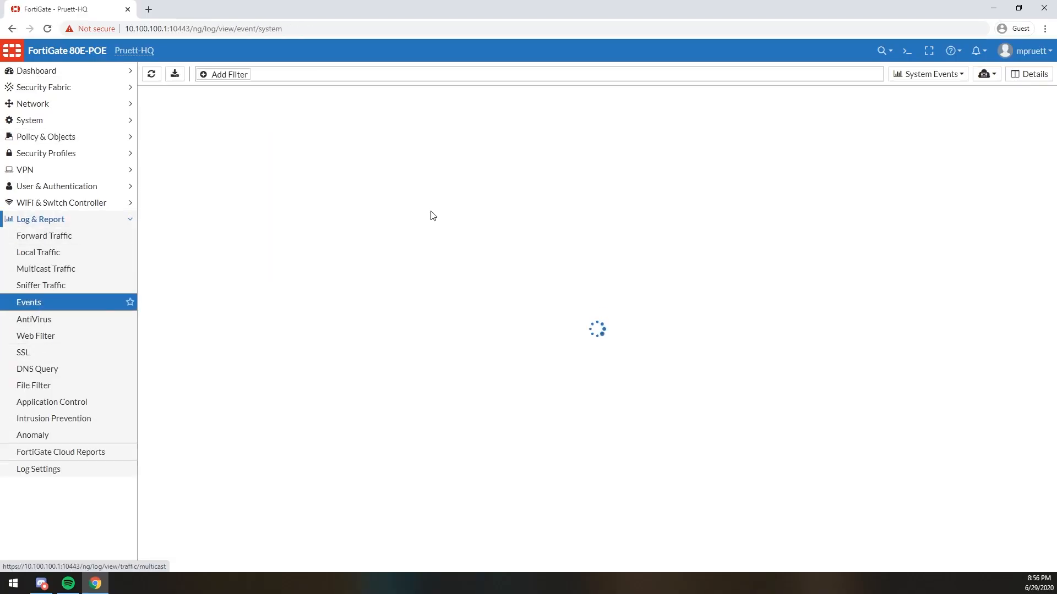
click(930, 73)
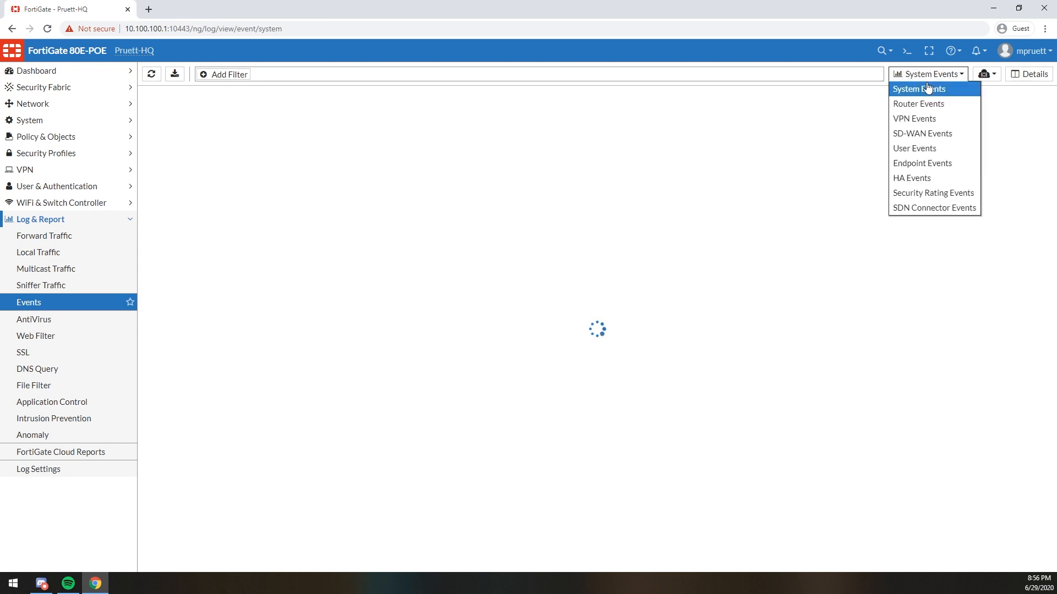
click(922, 133)
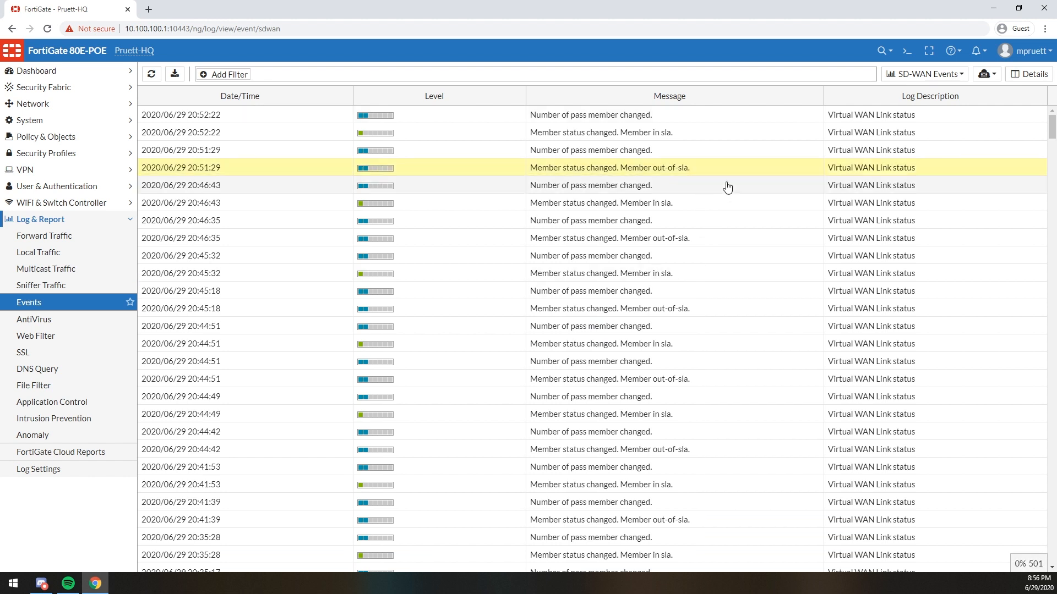
- Browse SD-WAN log entries and inspect details of the 16:33:24 out-of-SLA event
click(1029, 74)
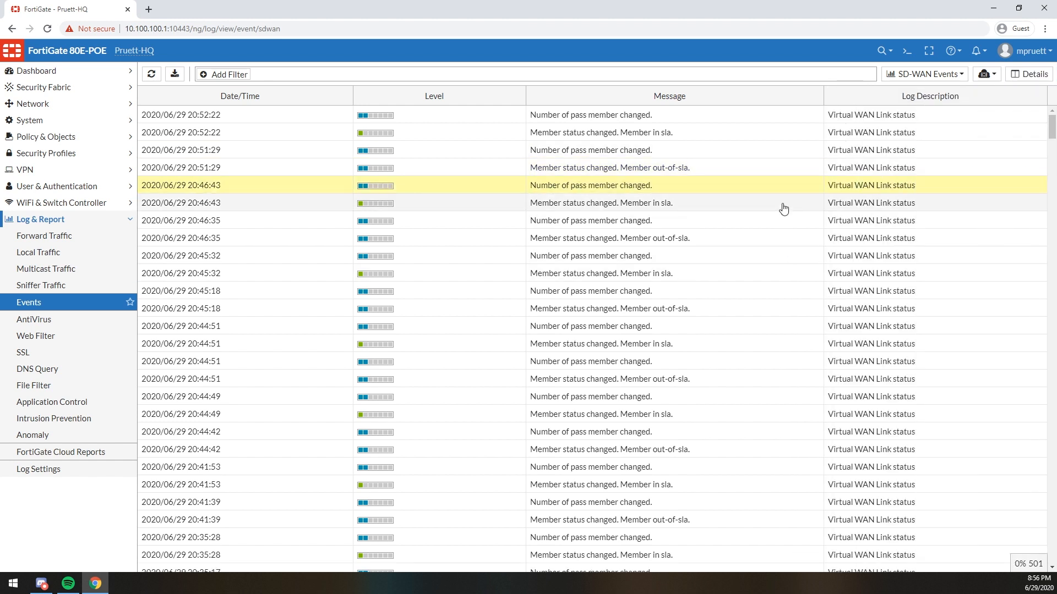
mouse_move(585, 125)
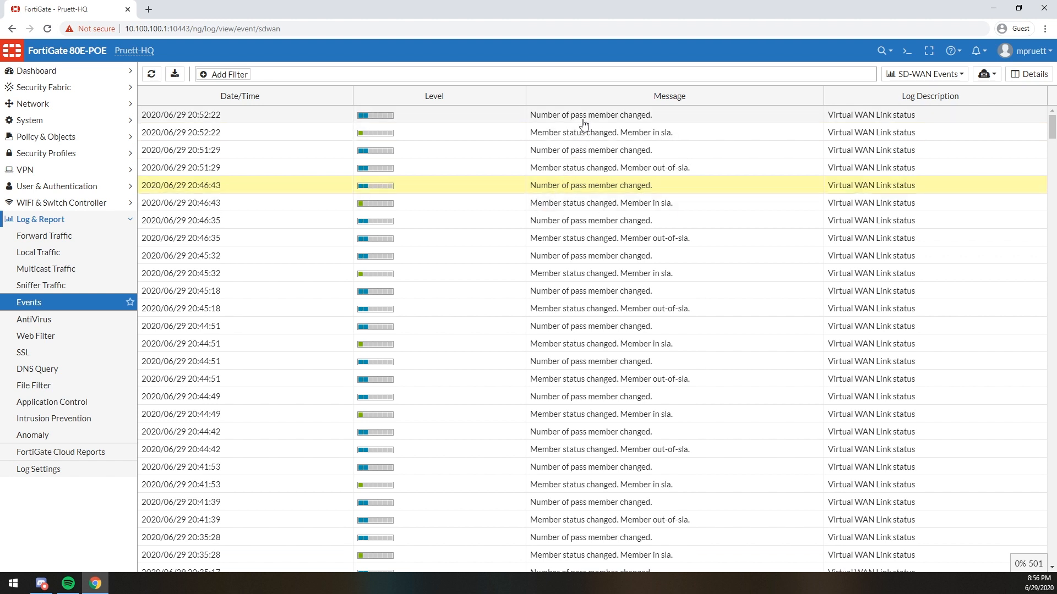
click(590, 114)
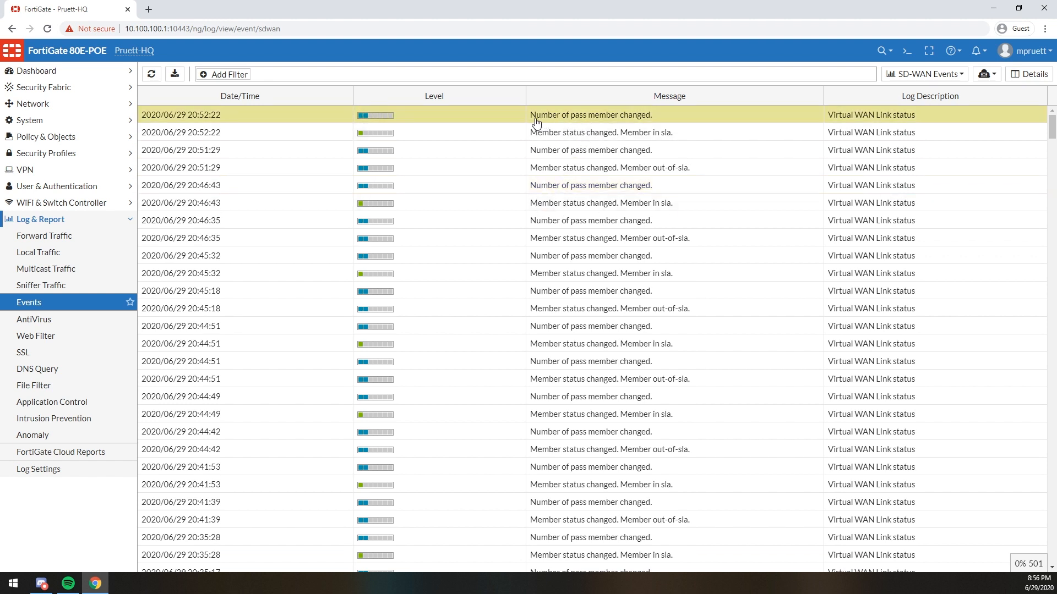
mouse_move(563, 120)
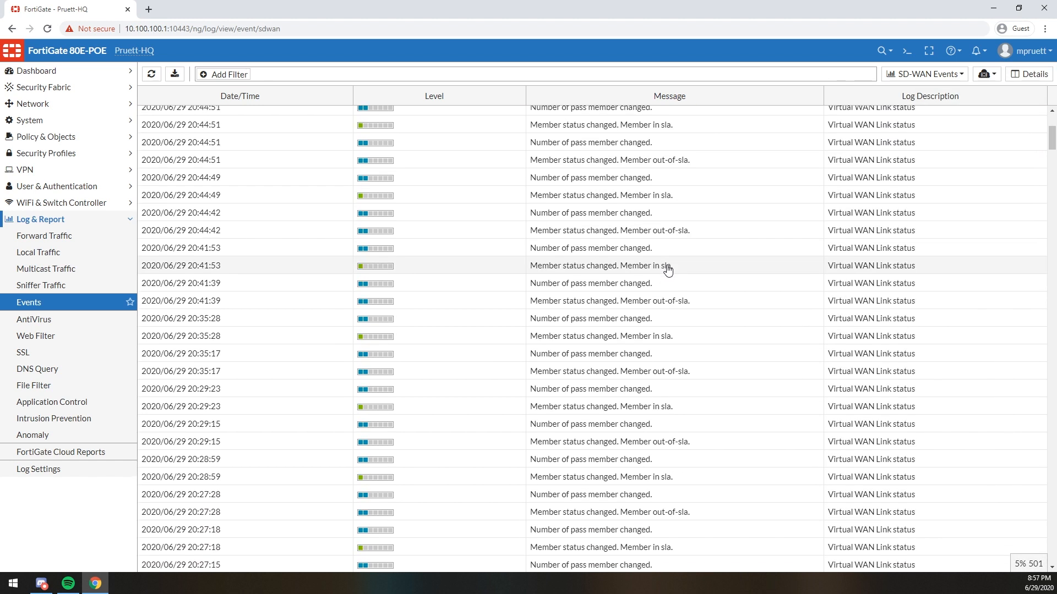
scroll(down, 3)
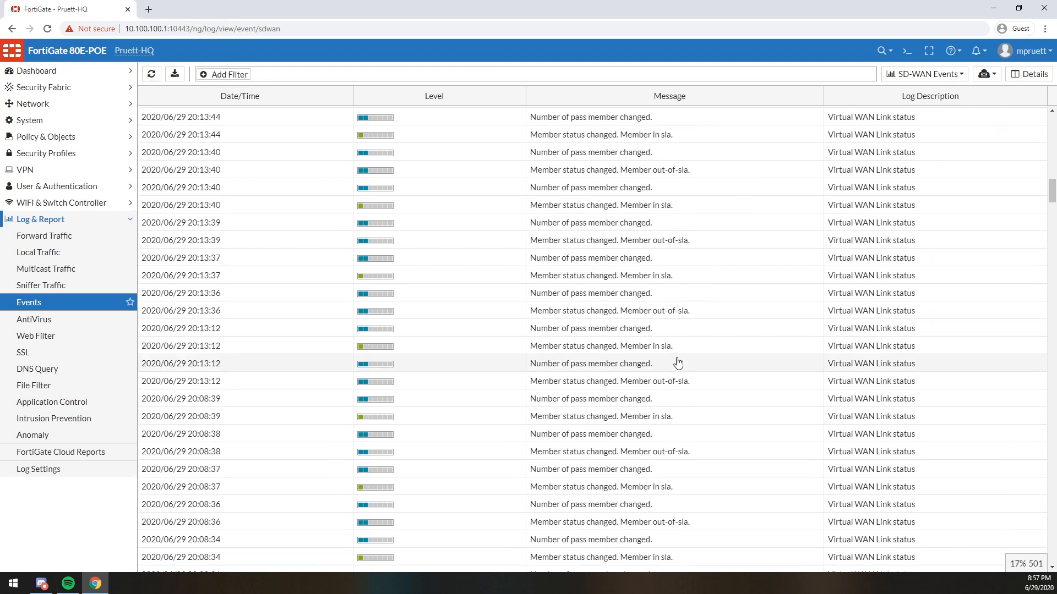
scroll(down, 3)
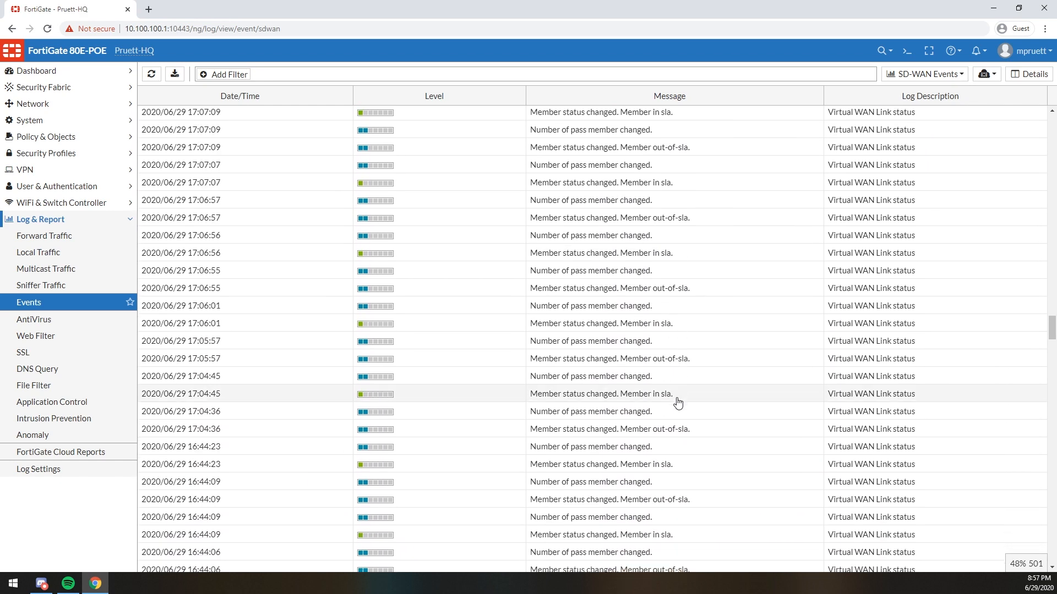
scroll(down, 3)
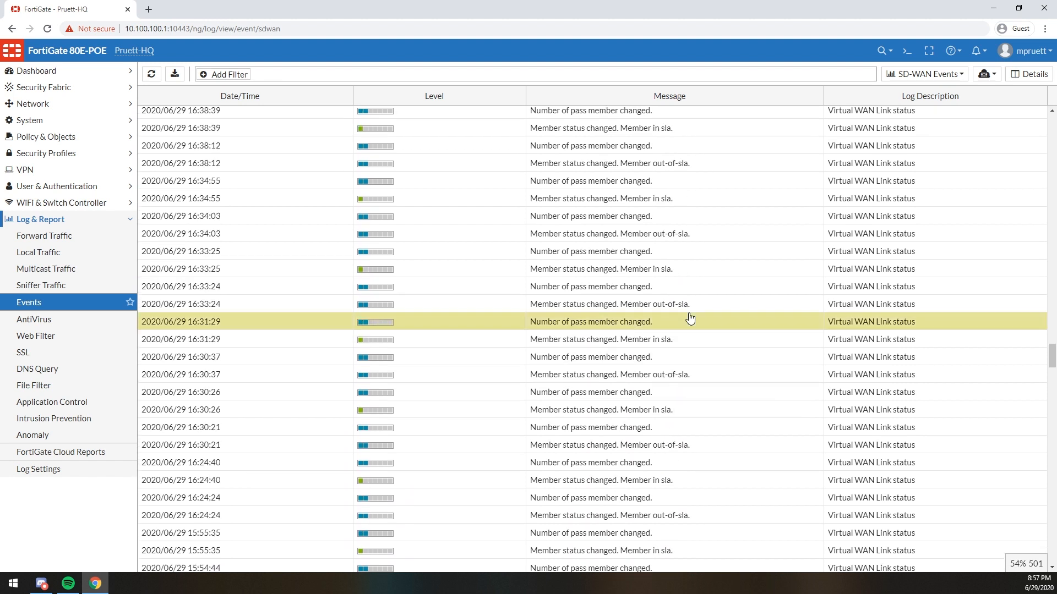
click(600, 304)
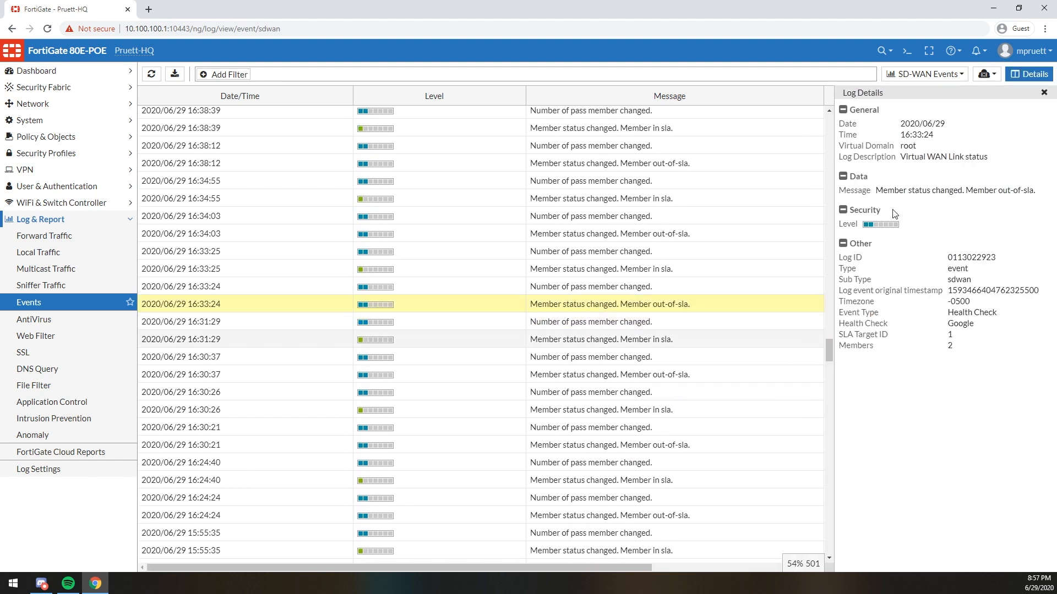
click(929, 74)
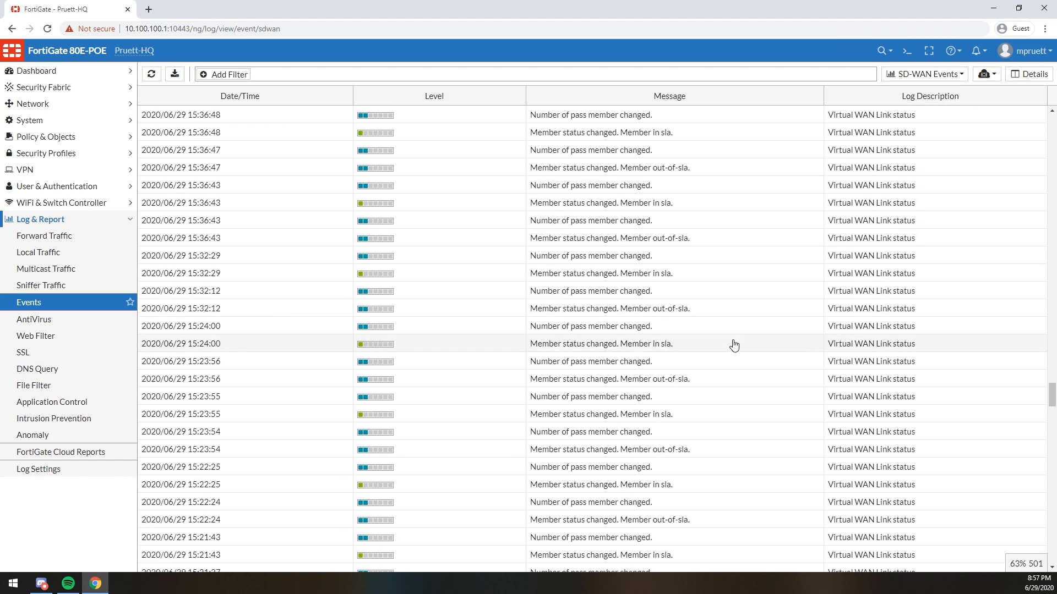
scroll(down, 3)
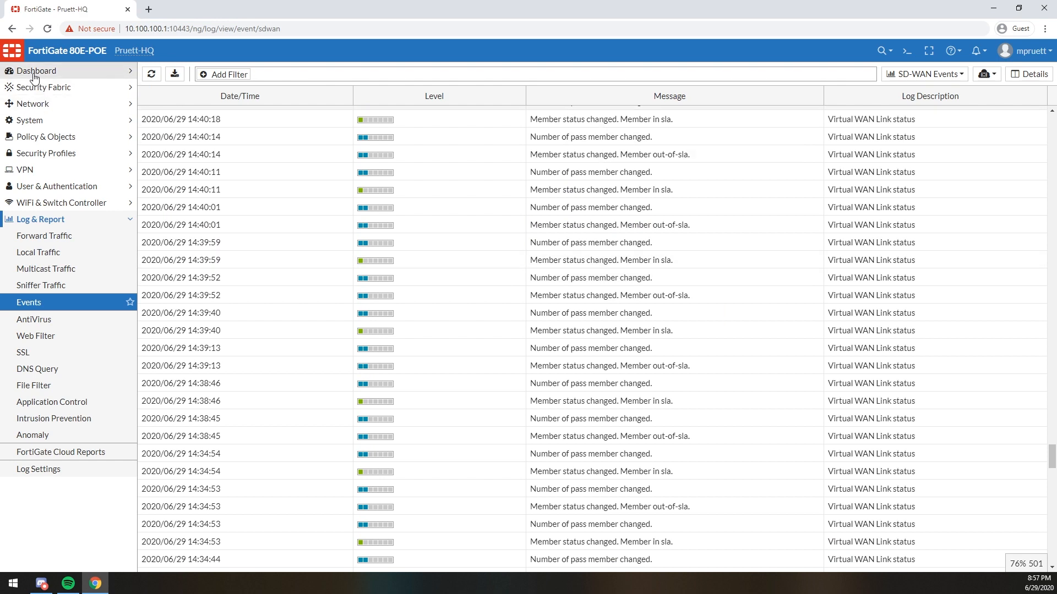
- Return to the Status dashboard with CPU, memory, SD-WAN and bandwidth widgets
click(35, 70)
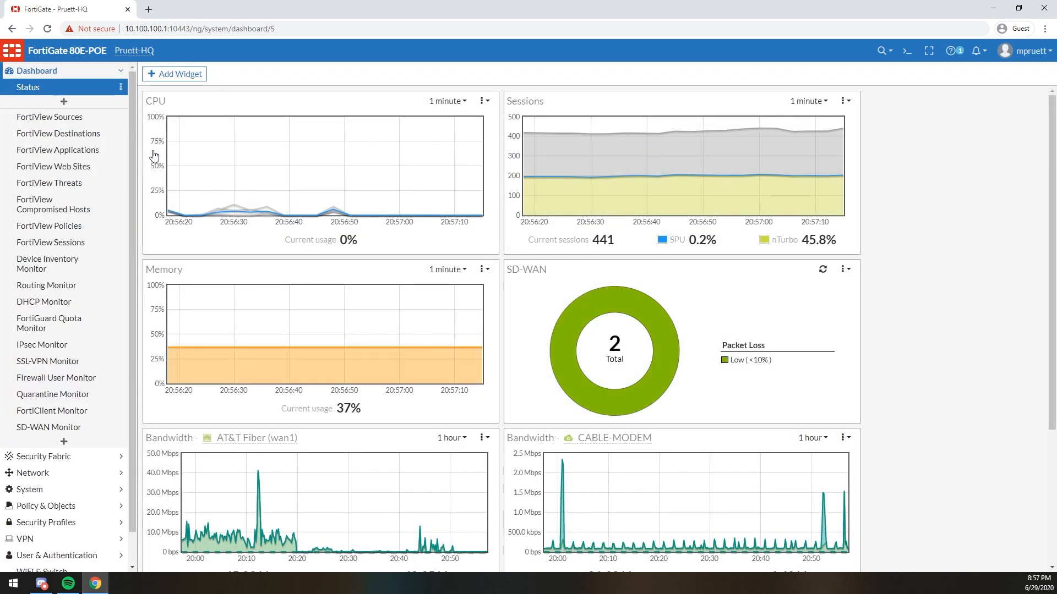
scroll(down, 3)
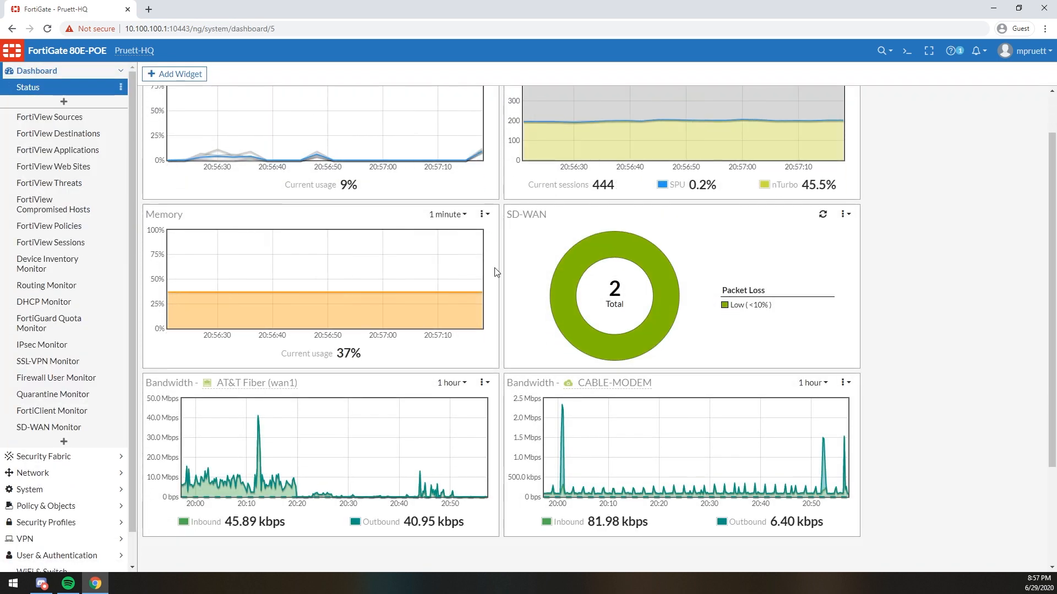